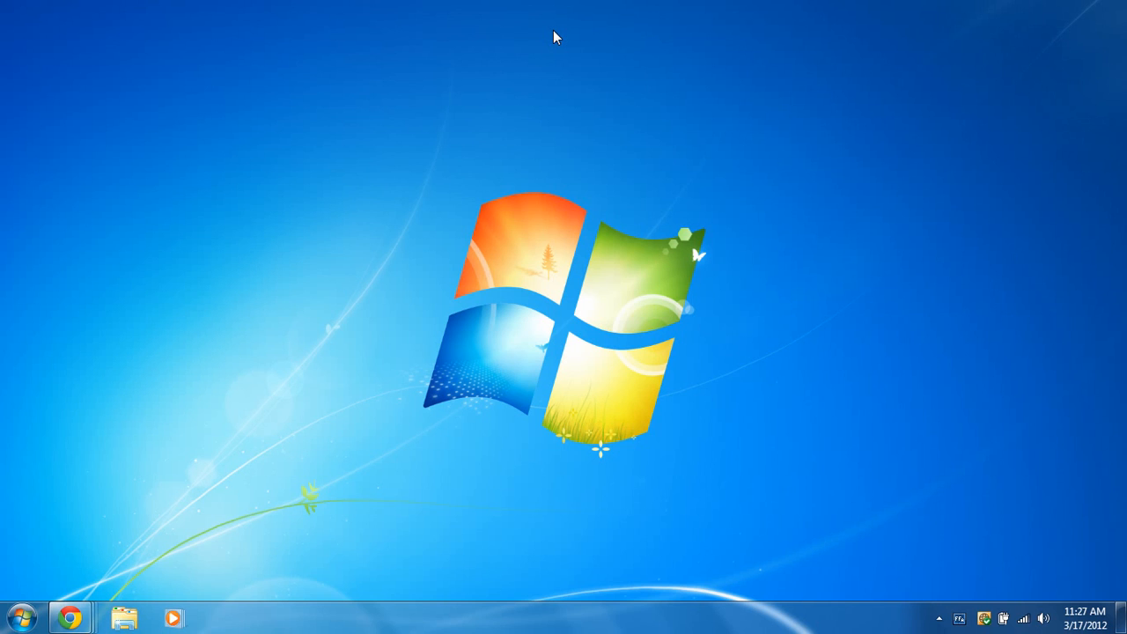
pyautogui.moveTo(815, 290)
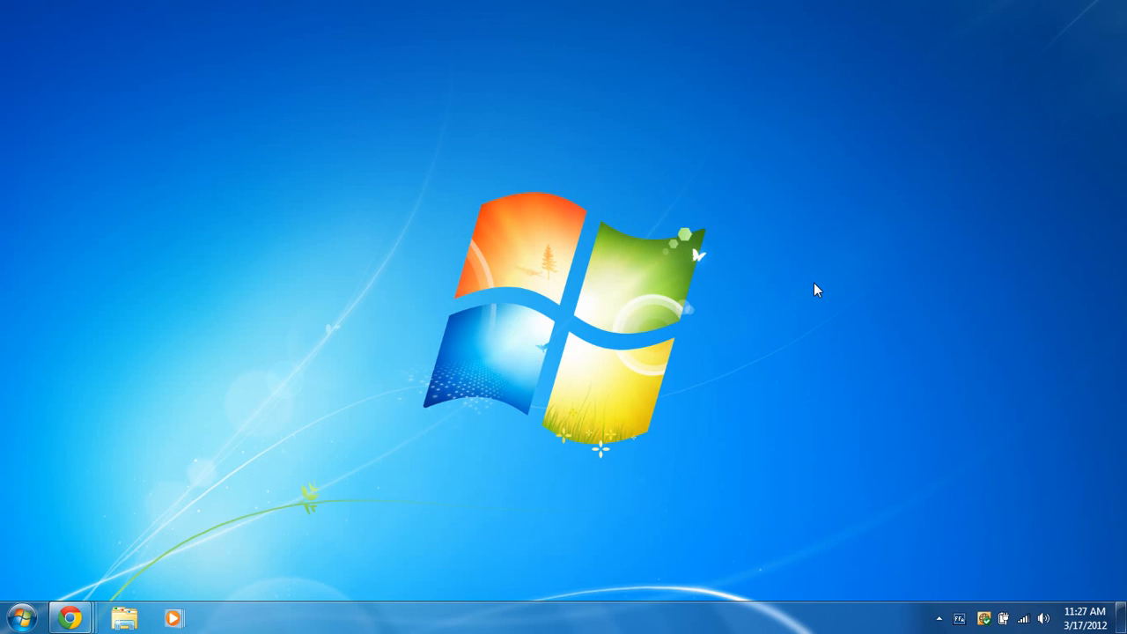
pyautogui.moveTo(359, 442)
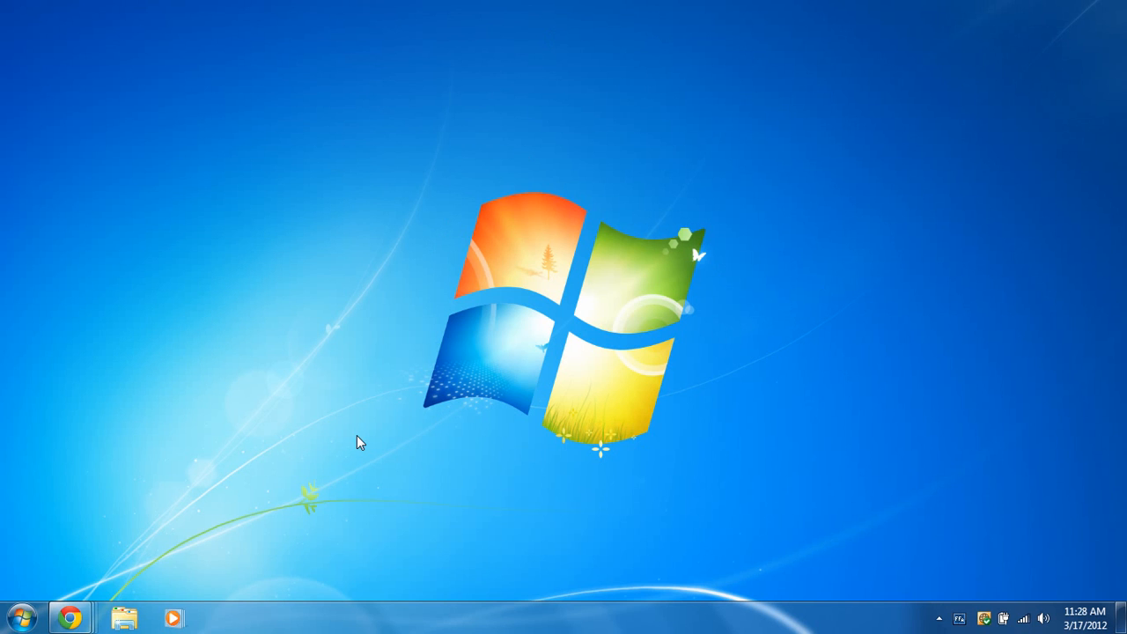
pyautogui.moveTo(95, 563)
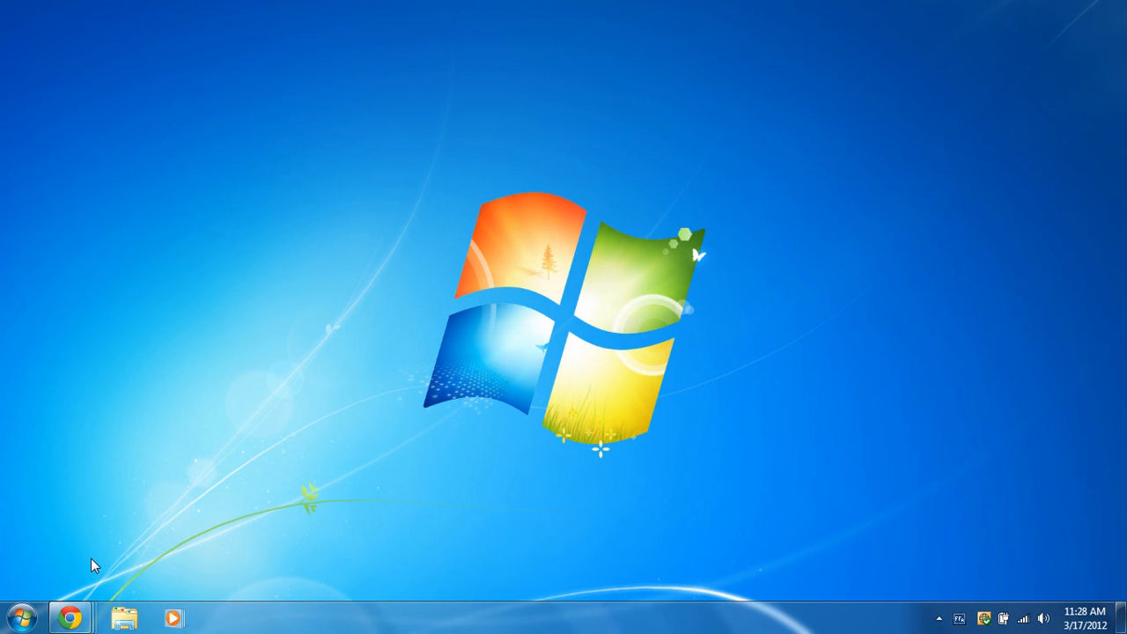
pyautogui.moveTo(88, 579)
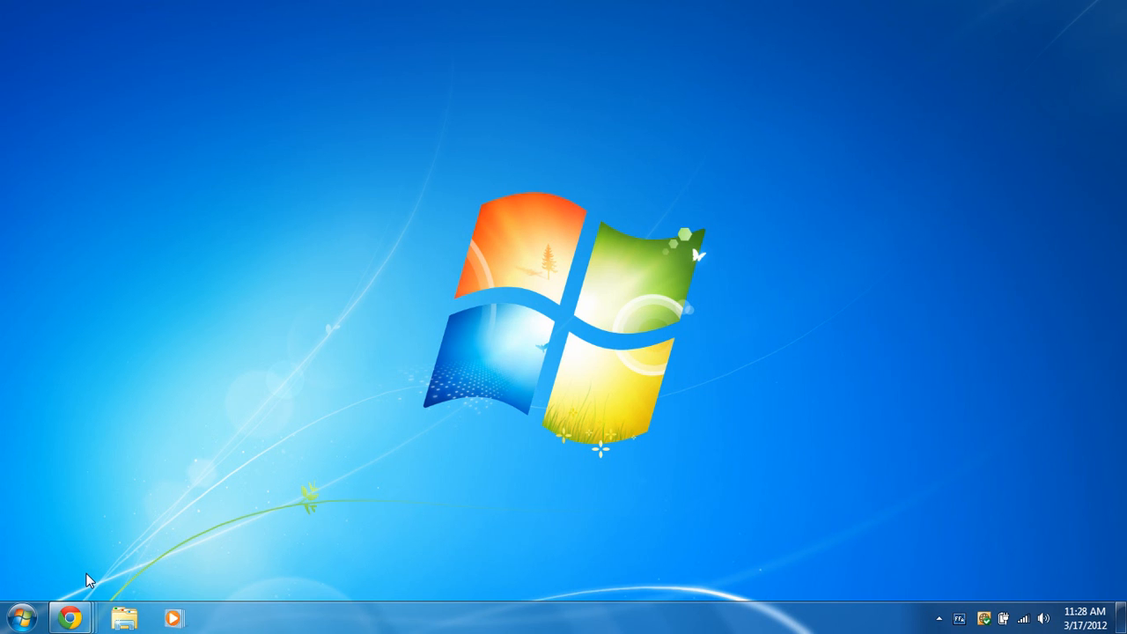
# Step: Open the wiki's USB Drive page and highlight its 'ln -s' symbolic link example
pyautogui.click(69, 617)
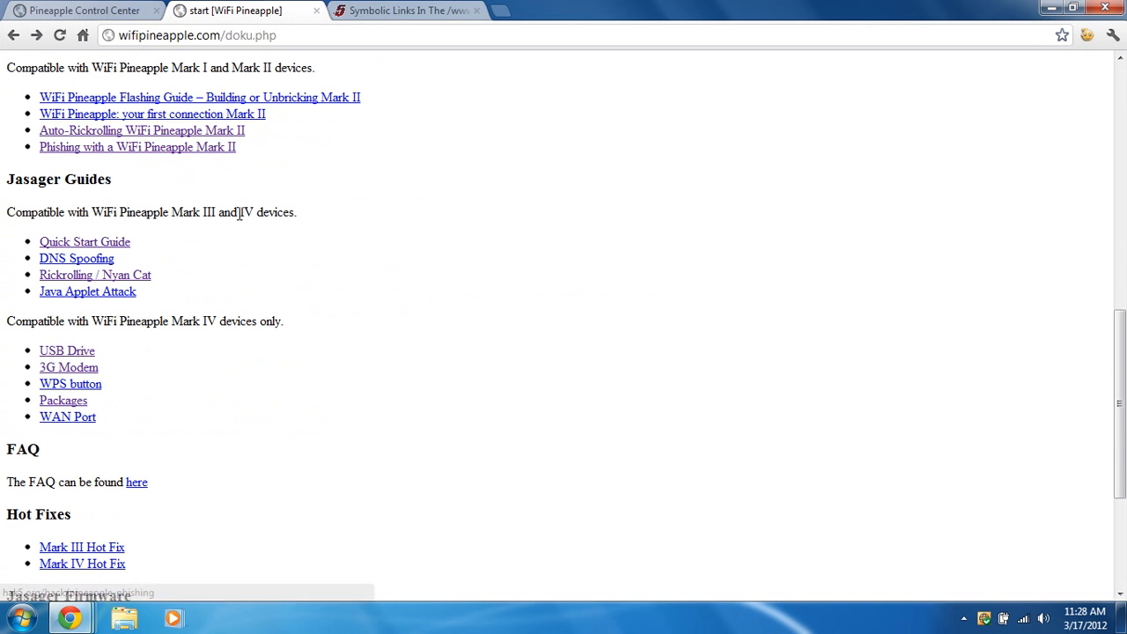
pyautogui.scroll(-3)
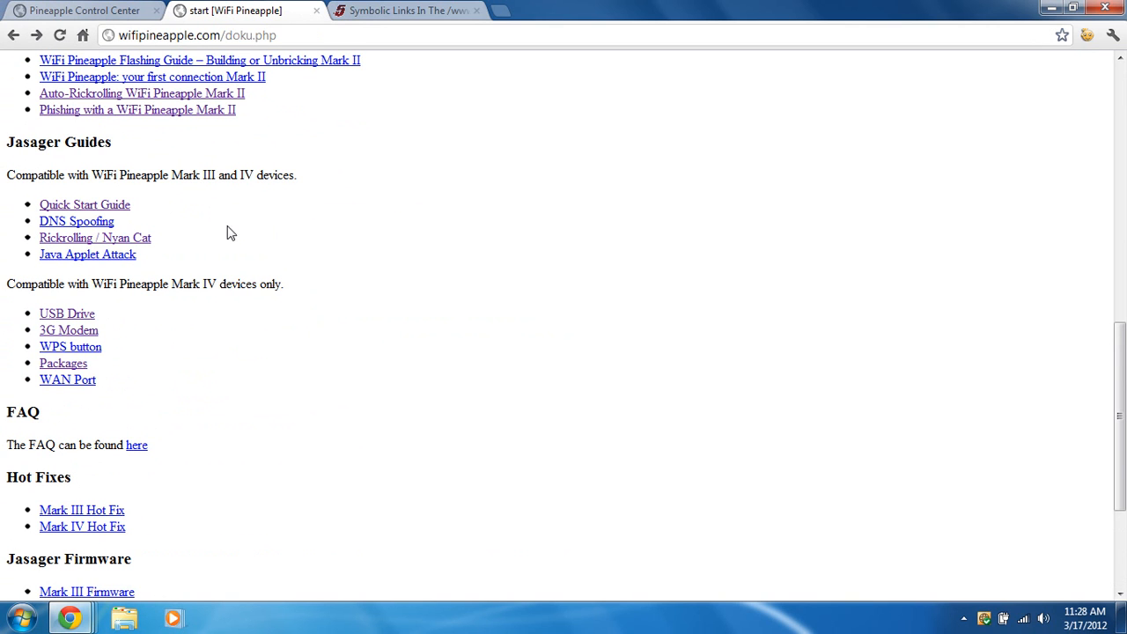
pyautogui.moveTo(67, 313)
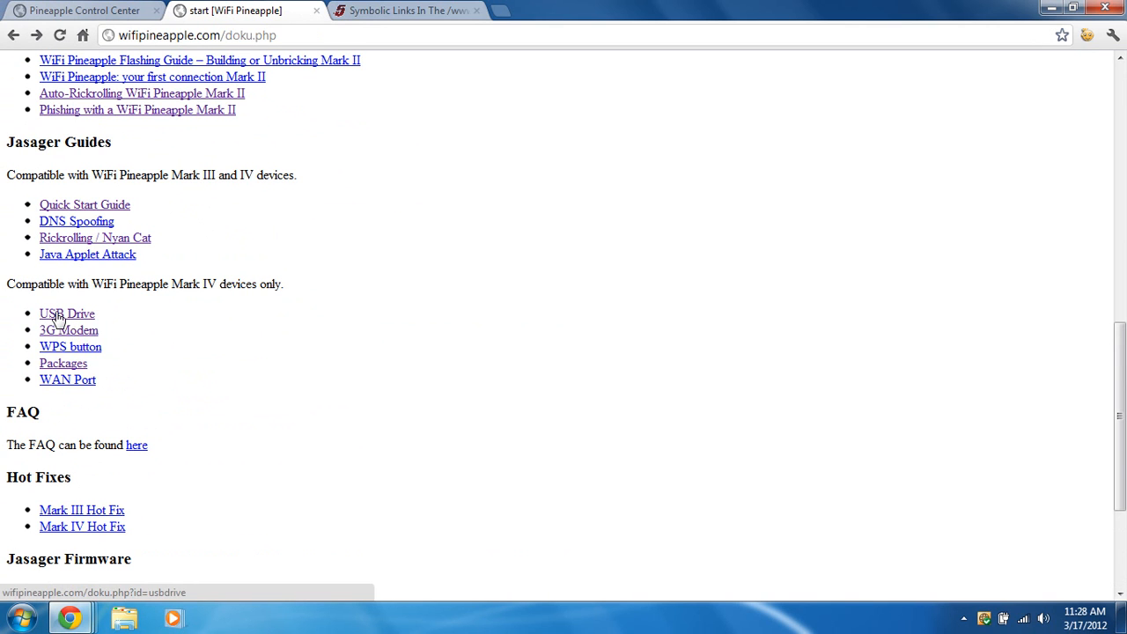
pyautogui.click(67, 314)
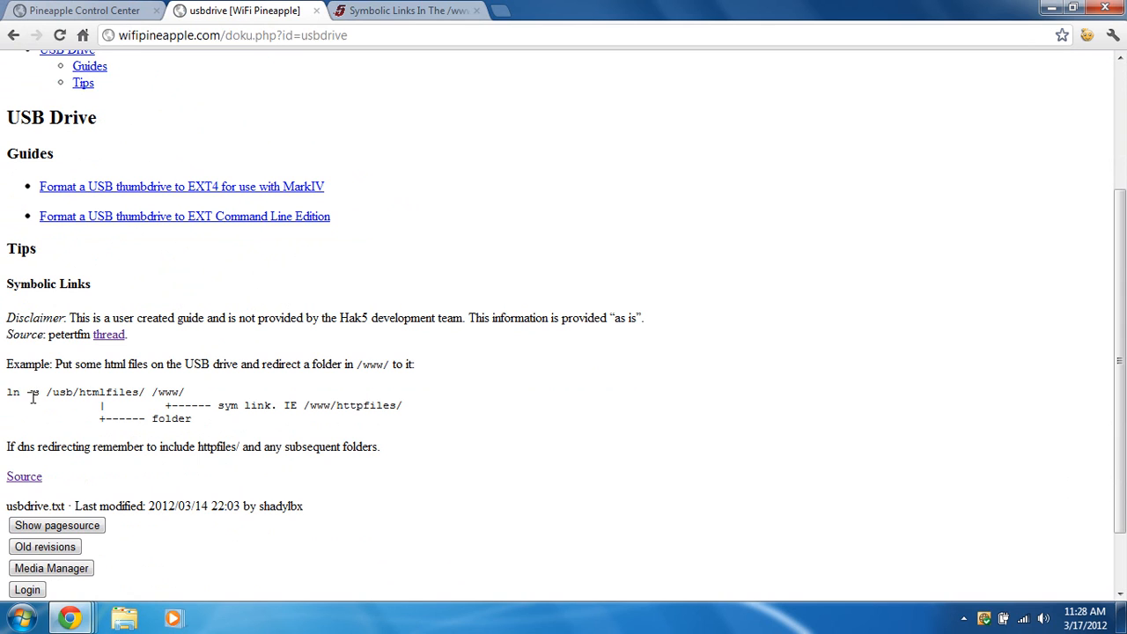
pyautogui.moveTo(6, 392); pyautogui.dragTo(150, 392)
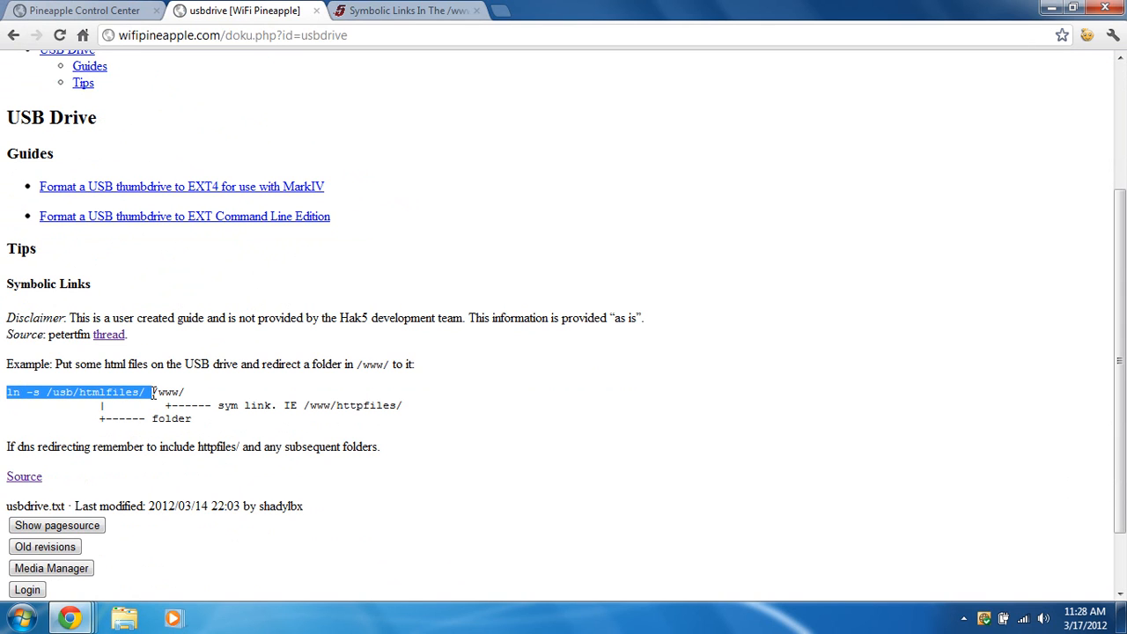
pyautogui.click(405, 11)
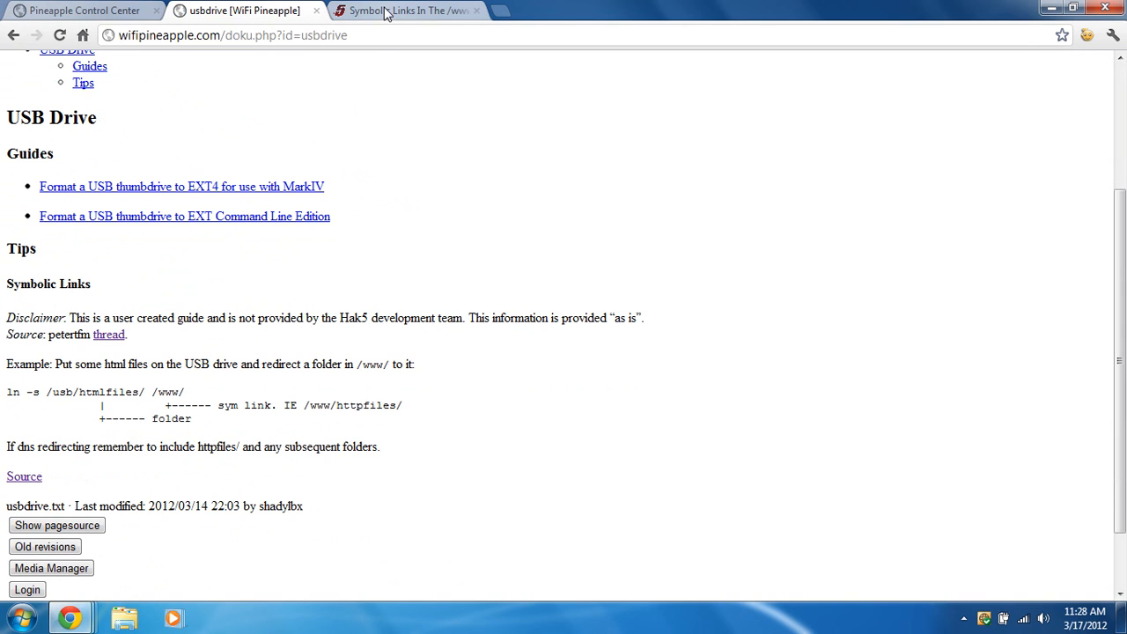
pyautogui.click(405, 9)
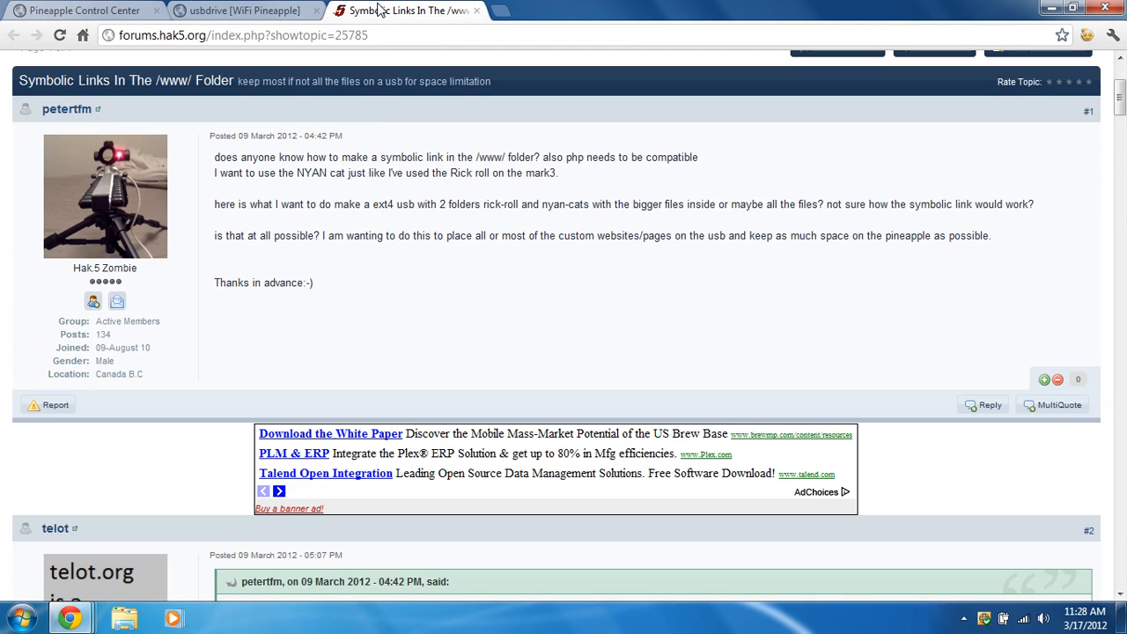
pyautogui.moveTo(66, 108)
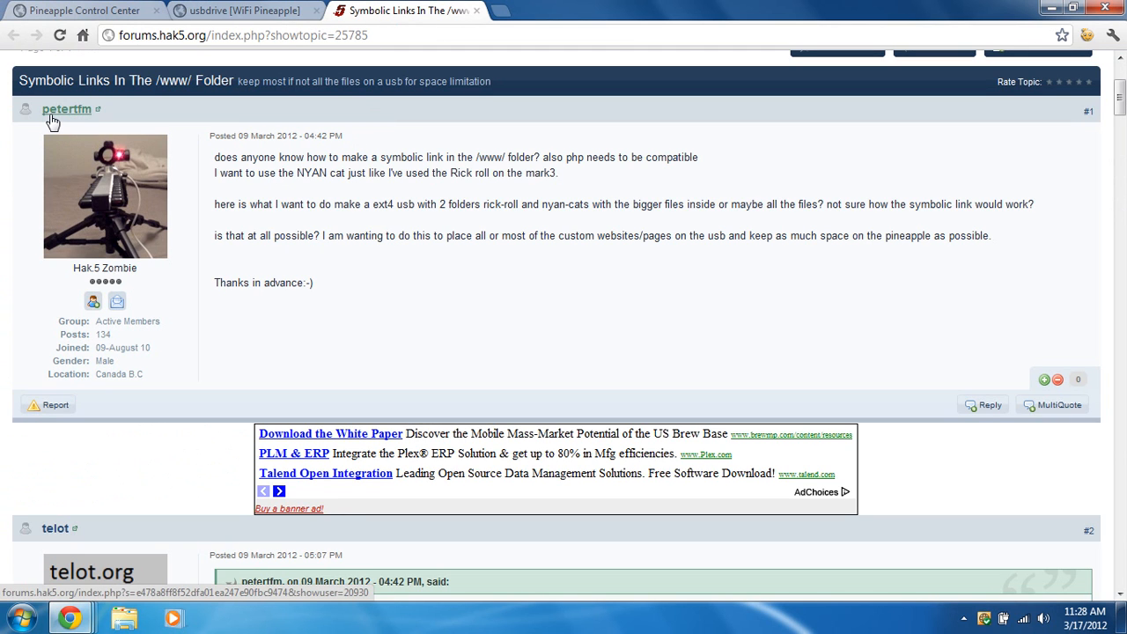
pyautogui.moveTo(76, 120)
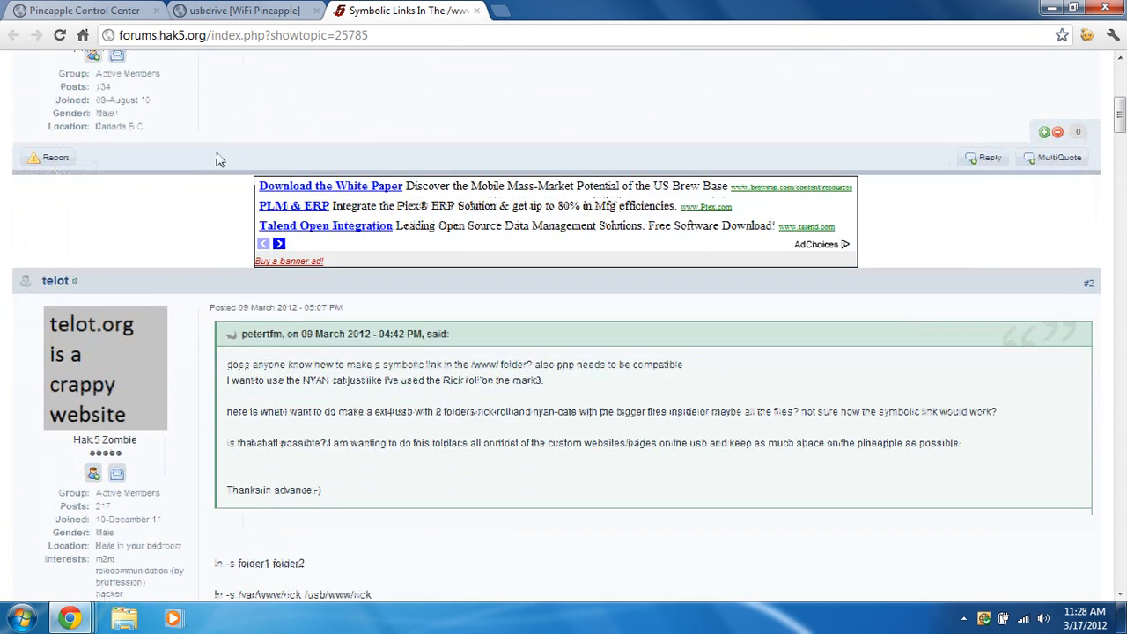
pyautogui.scroll(-3)
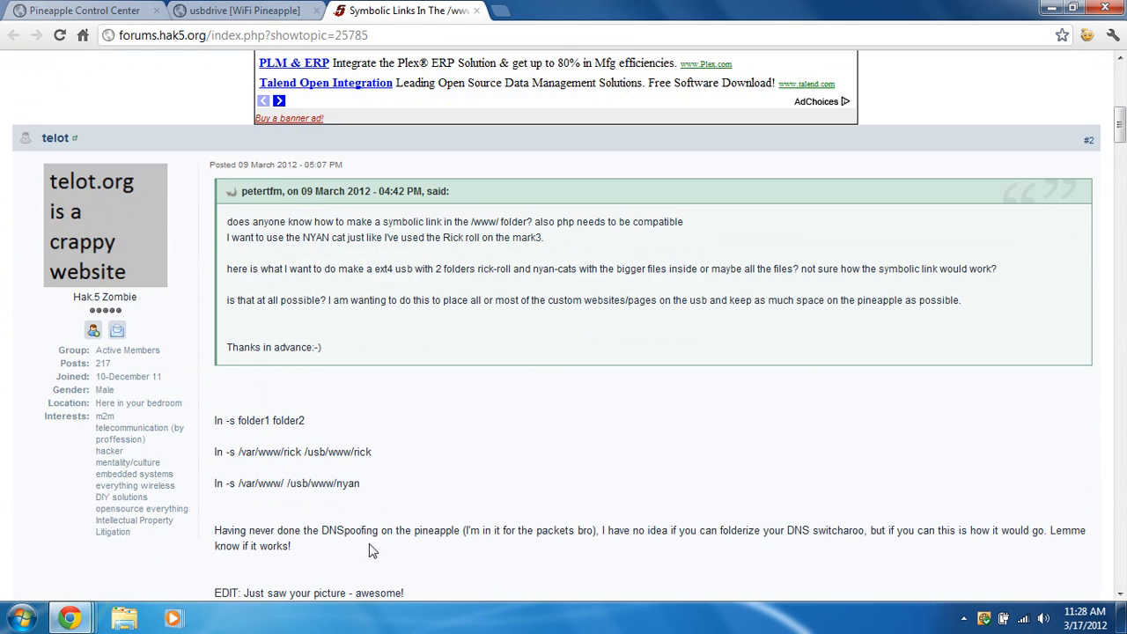
pyautogui.scroll(-3)
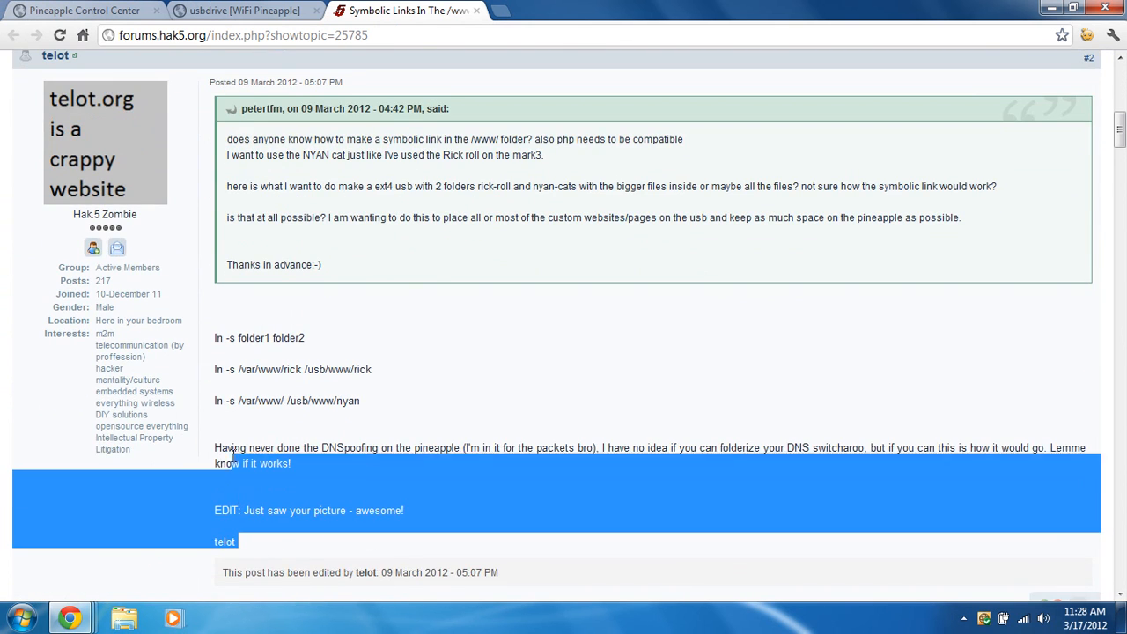
pyautogui.scroll(-3)
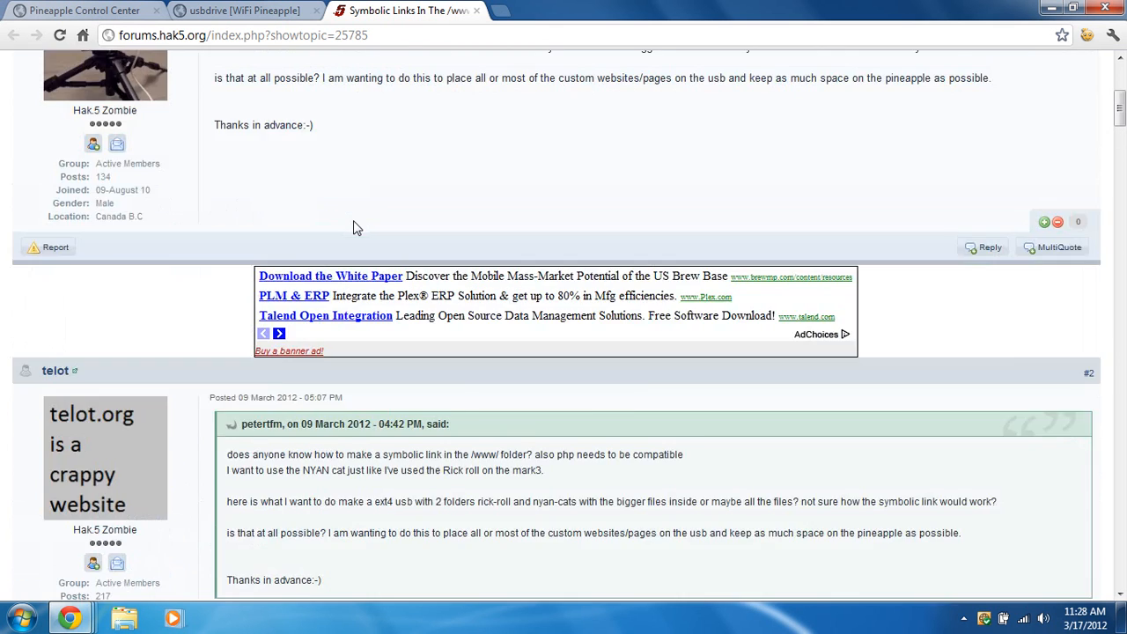
pyautogui.click(244, 11)
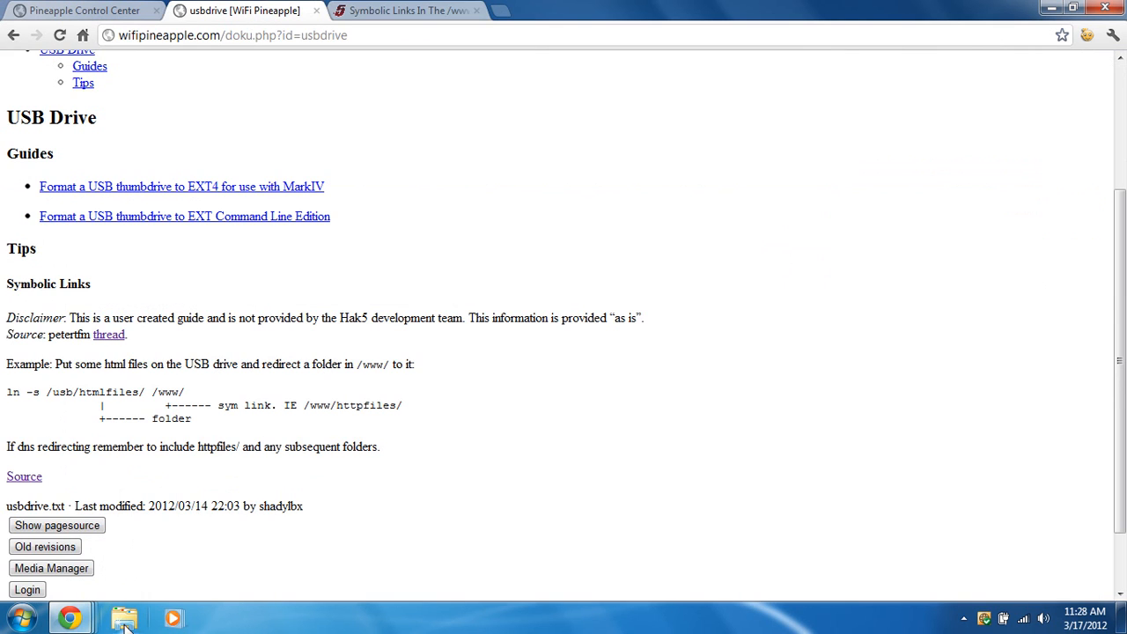
# Step: Open the winscp437 folder in Downloads and launch WinSCP.exe
pyautogui.click(124, 617)
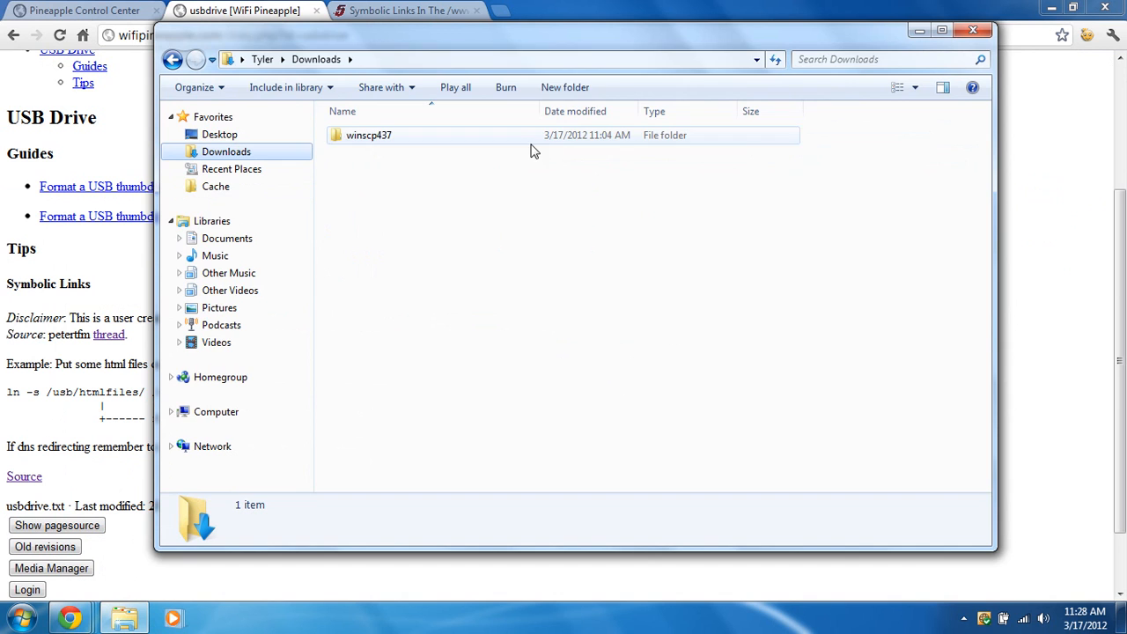
pyautogui.moveTo(528, 41); pyautogui.dragTo(550, 59)
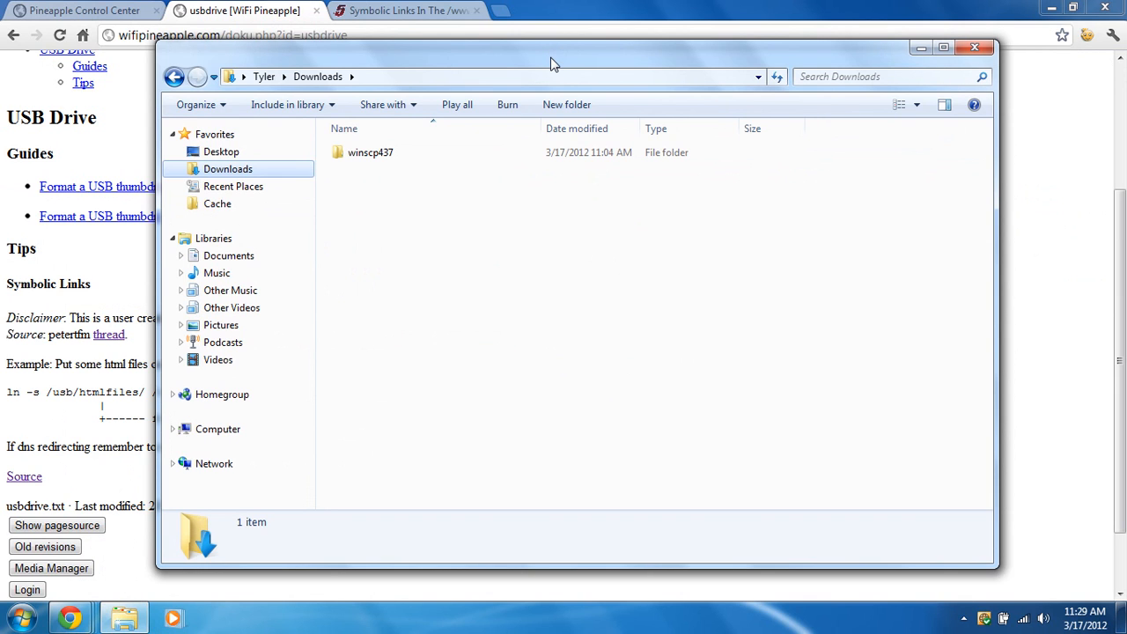
pyautogui.moveTo(431, 152)
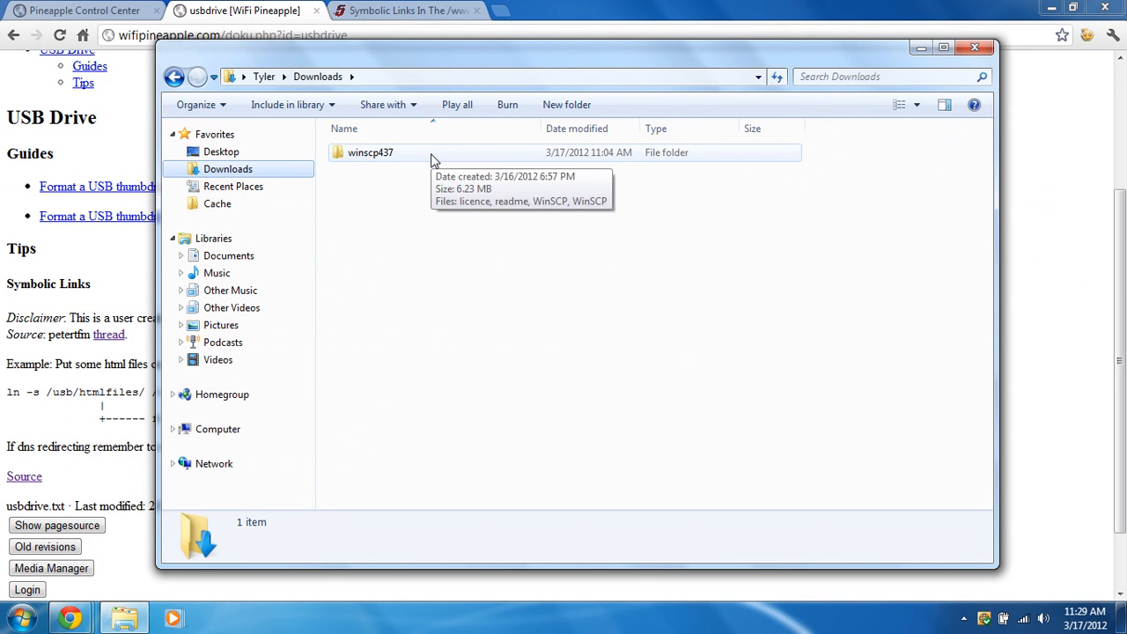
pyautogui.doubleClick(370, 153)
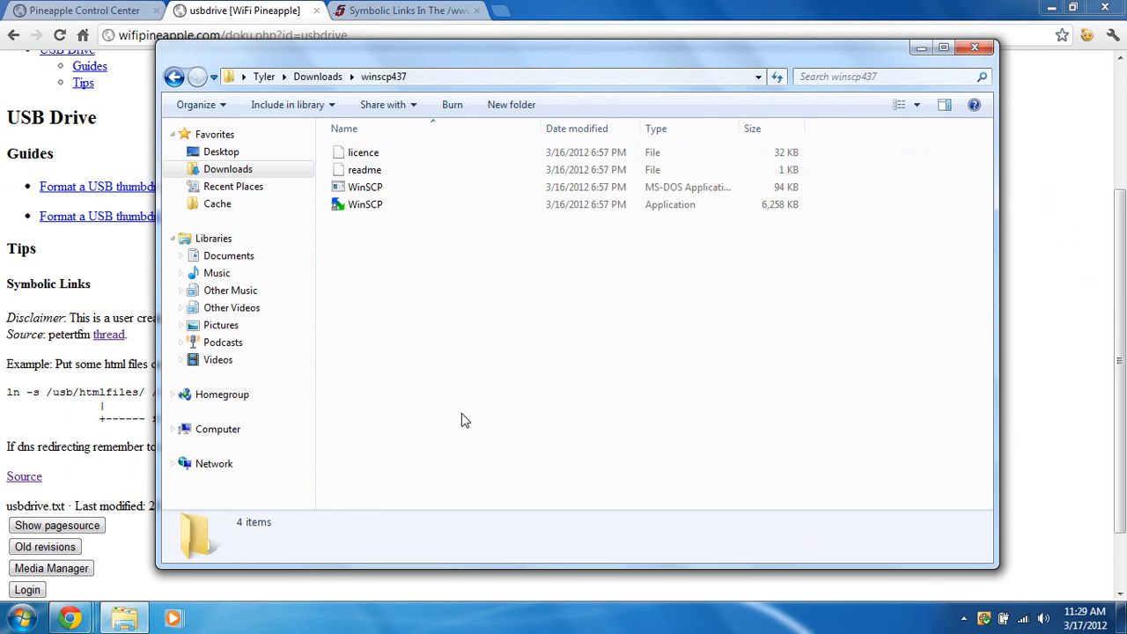
pyautogui.doubleClick(364, 205)
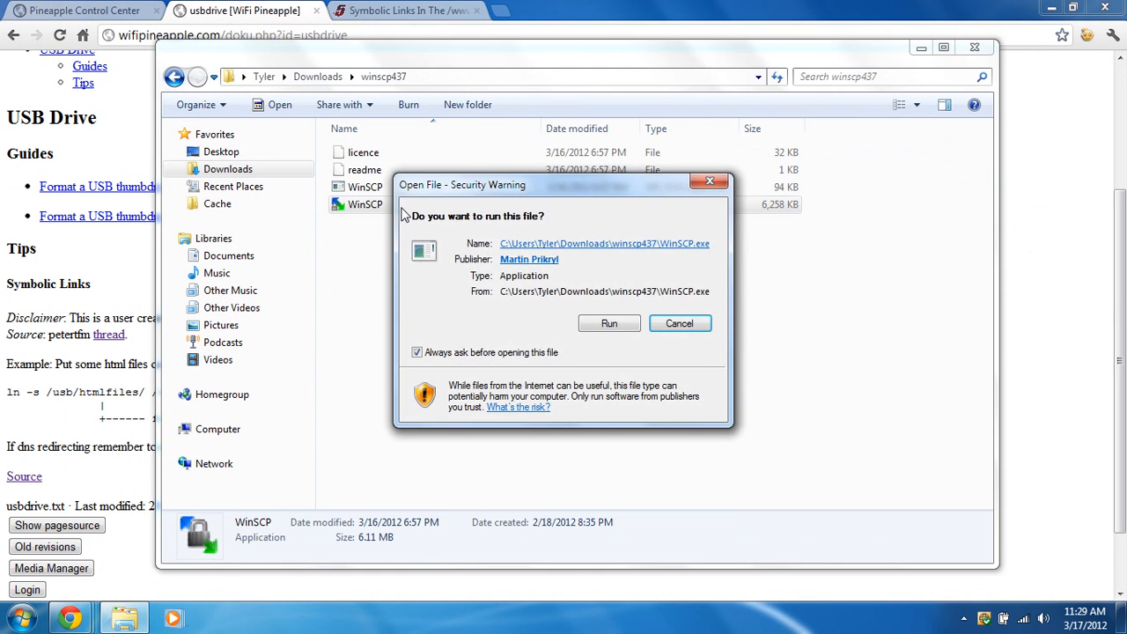
# Step: Allow WinSCP to run and enter host 172.16.42.1, user root and the password
pyautogui.click(608, 323)
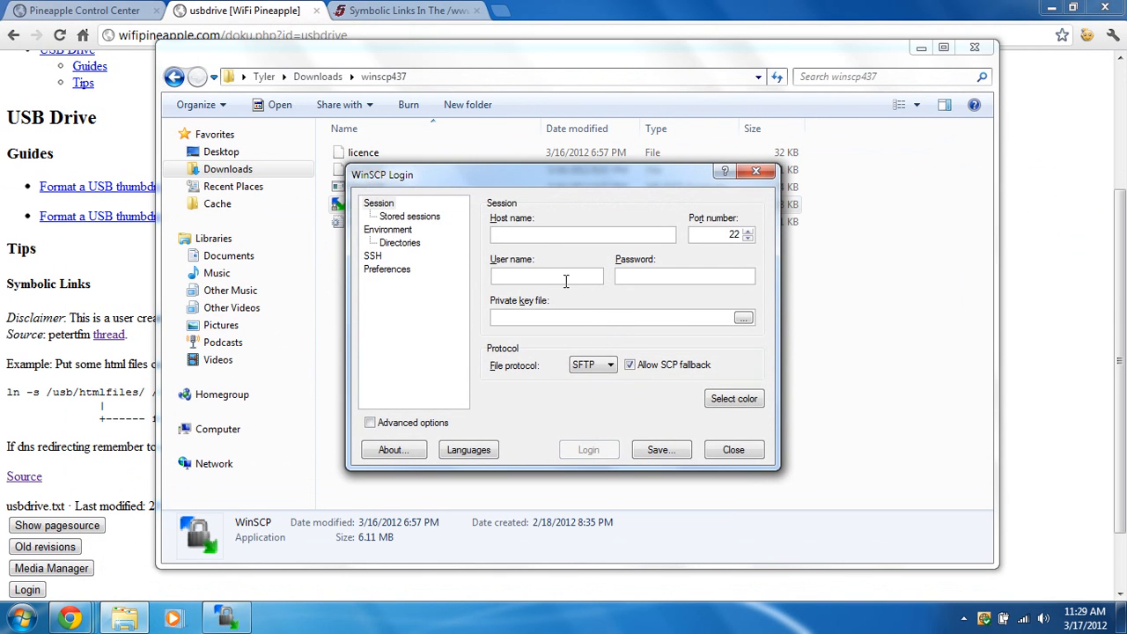
pyautogui.write('172.16.42.1')
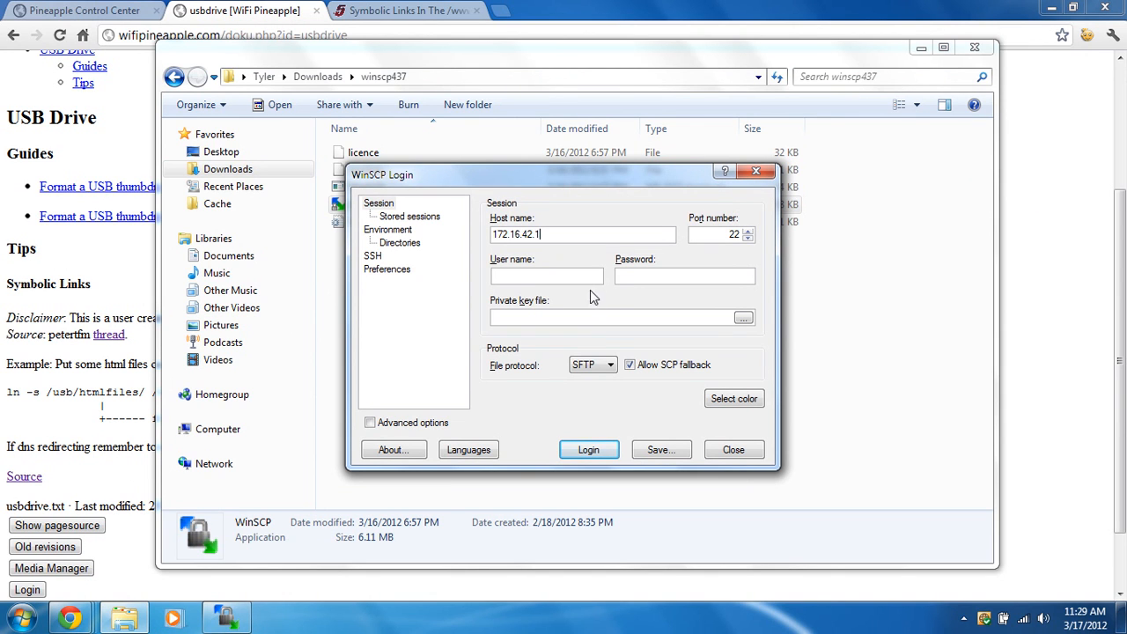
pyautogui.write('root')
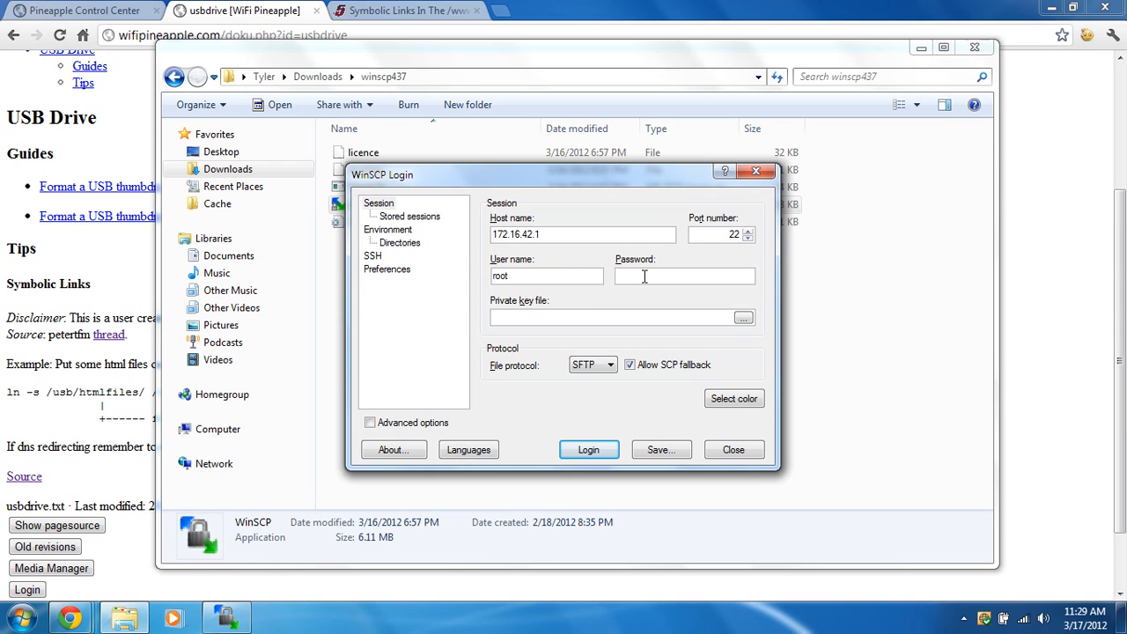
pyautogui.write('password')
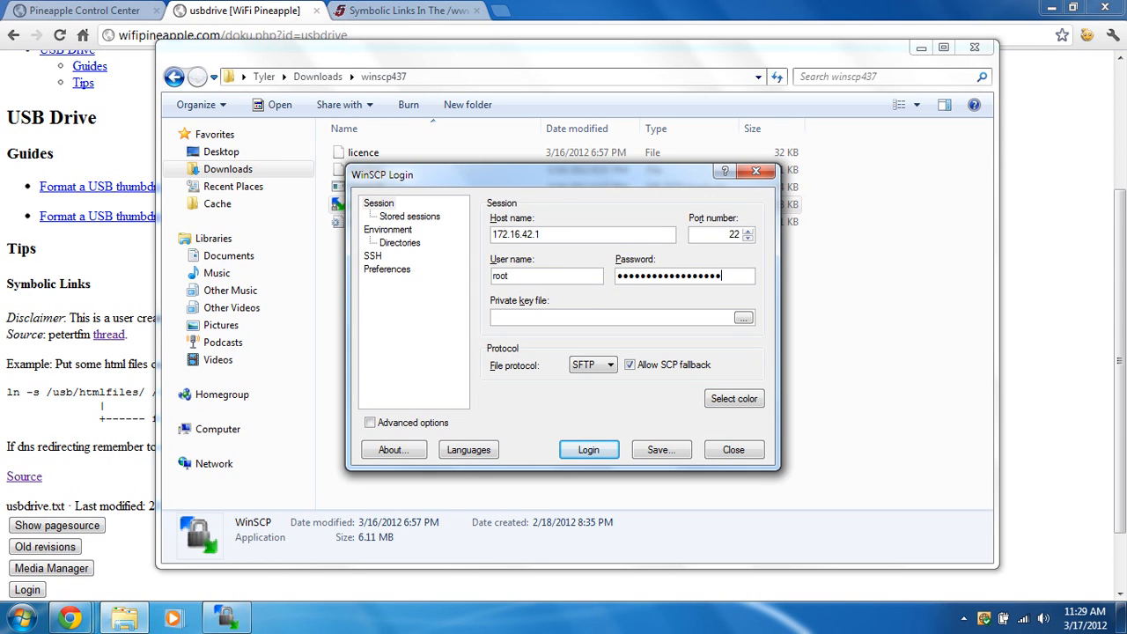
# Step: Switch the file protocol from SFTP to SCP and start logging in
pyautogui.click(610, 365)
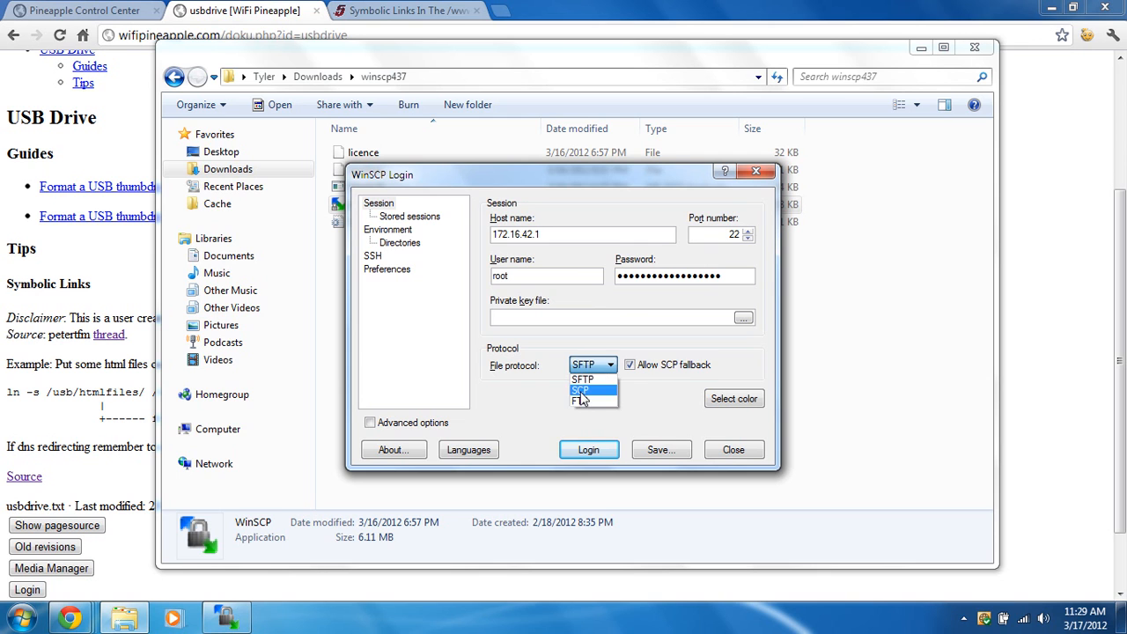
pyautogui.click(581, 390)
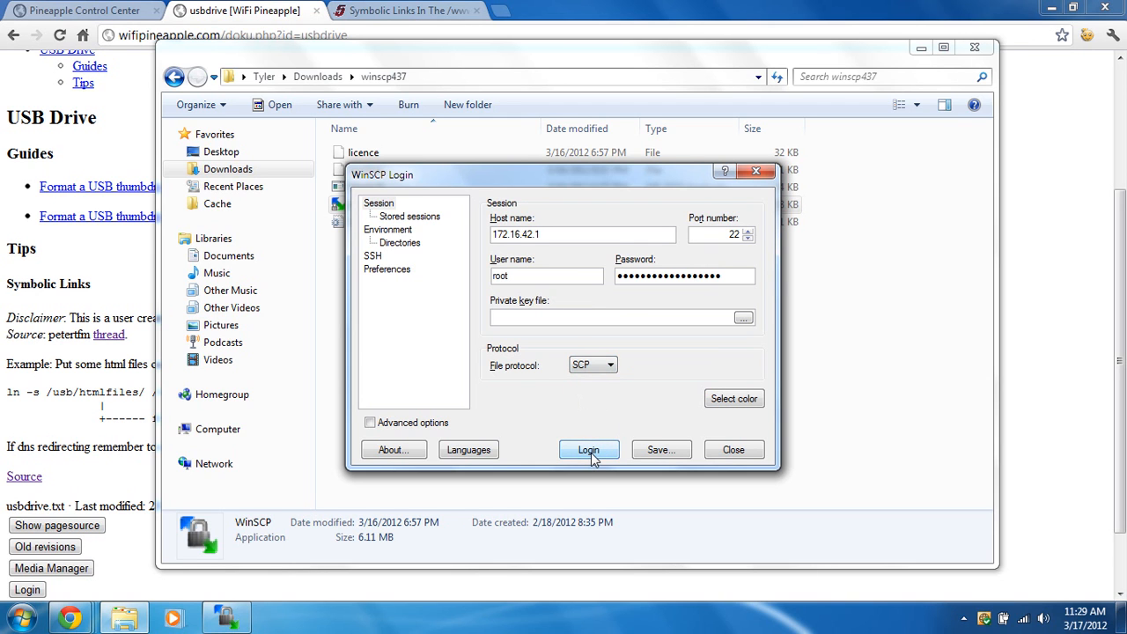
pyautogui.click(589, 450)
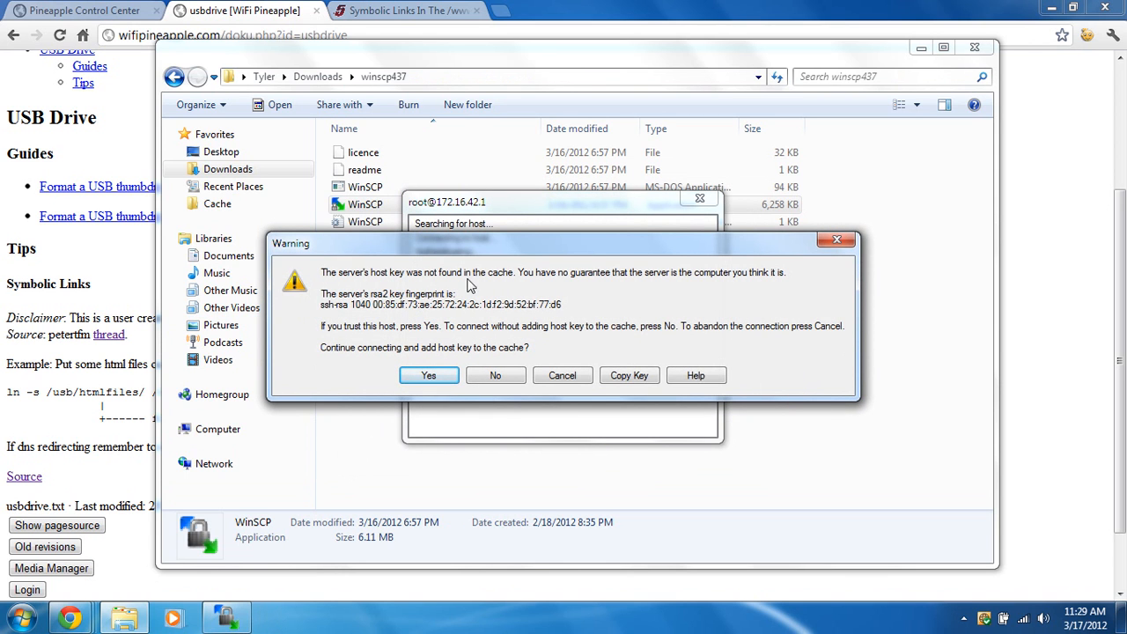
# Step: Accept the Pineapple's unknown host key and dismiss the user groups lookup error
pyautogui.click(428, 375)
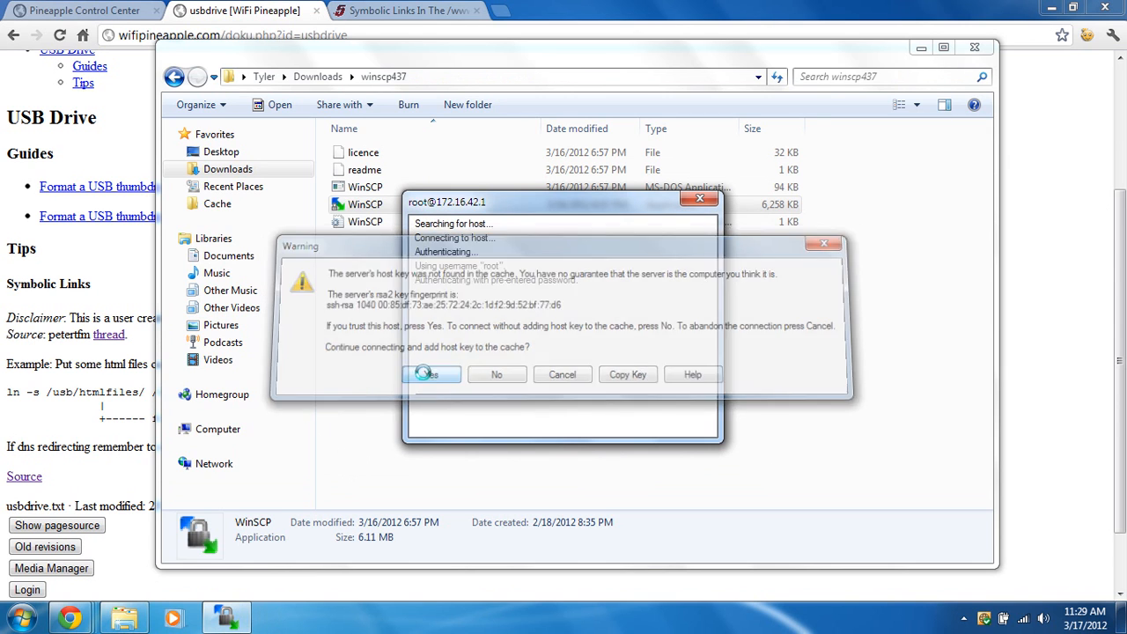
pyautogui.click(431, 374)
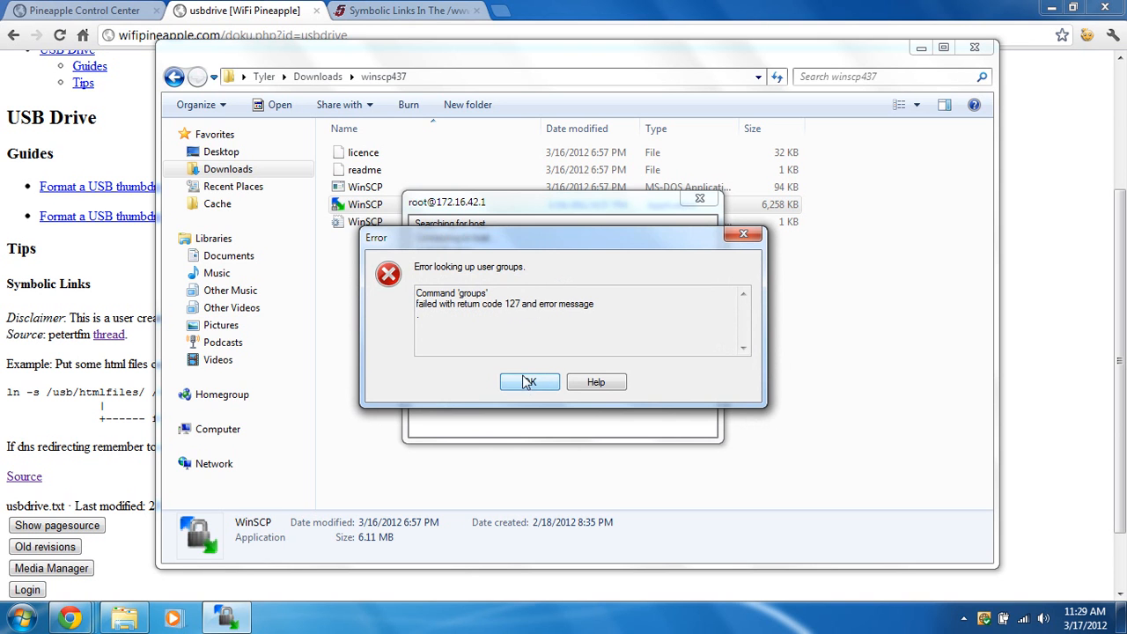
pyautogui.click(529, 381)
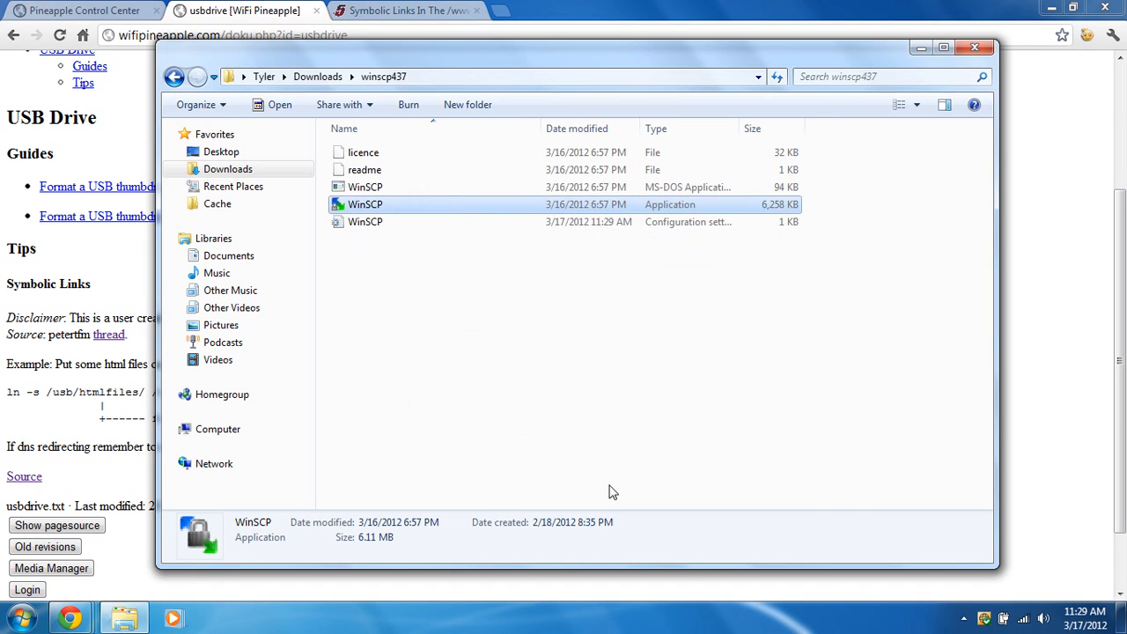
pyautogui.doubleClick(365, 203)
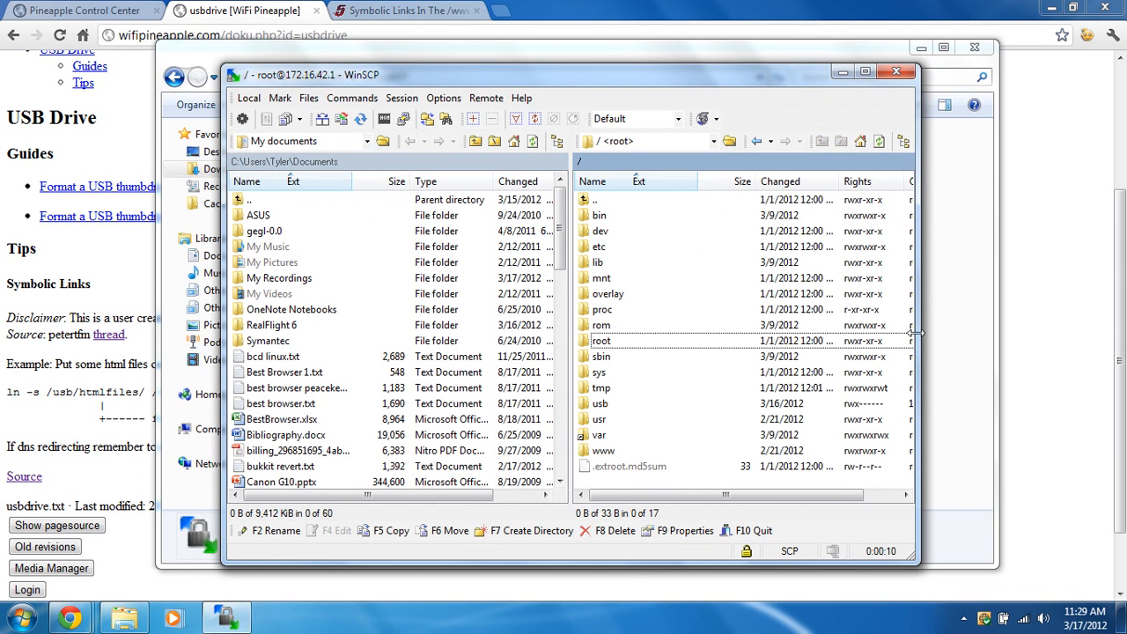
pyautogui.moveTo(626, 396)
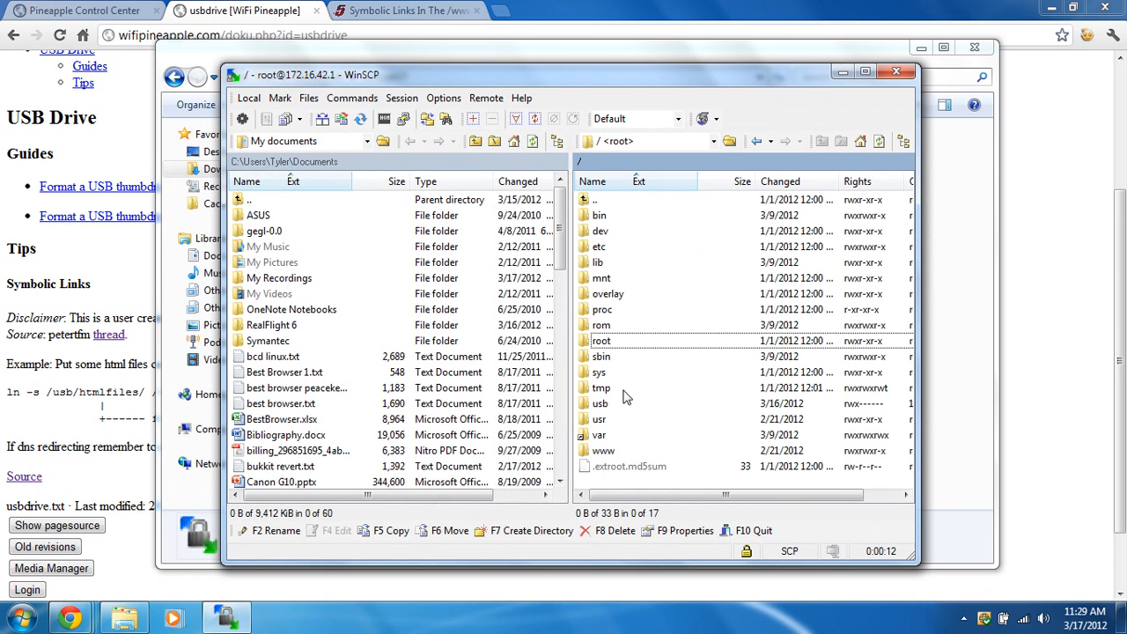
# Step: Browse the remote /usb/phish folder, then open the Pineapple's www folder
pyautogui.doubleClick(600, 403)
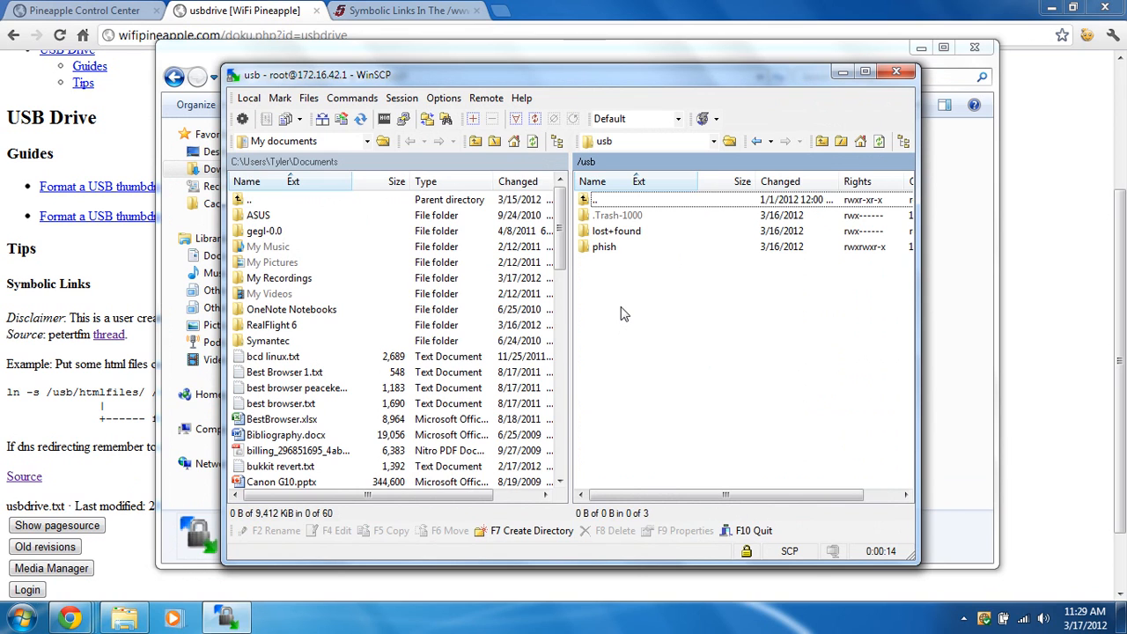
pyautogui.moveTo(625, 233)
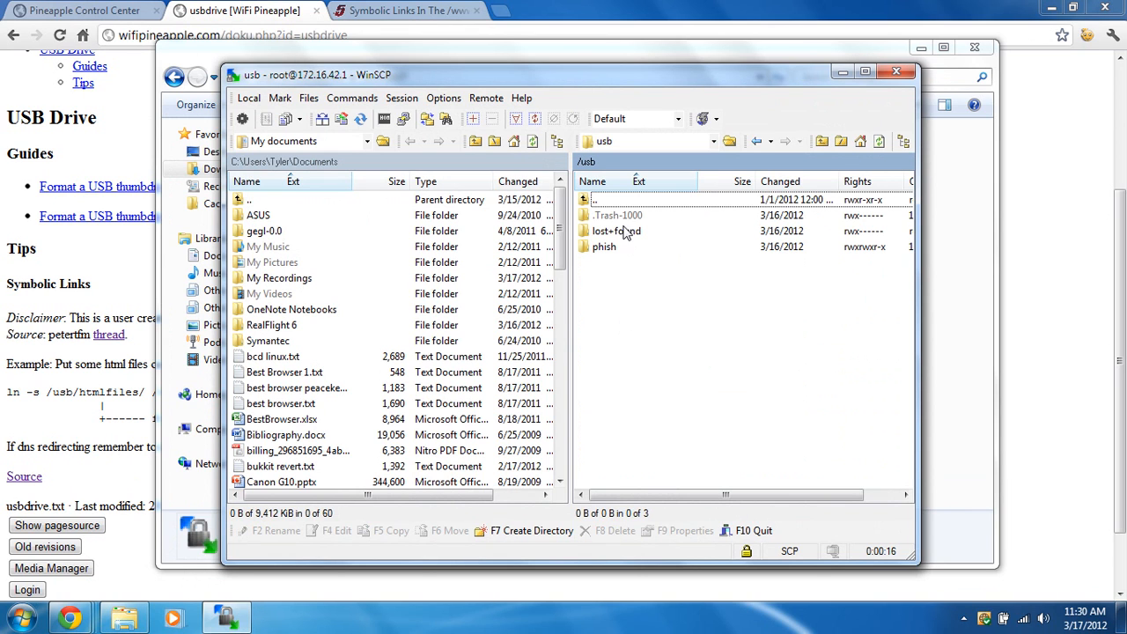
pyautogui.moveTo(607, 256)
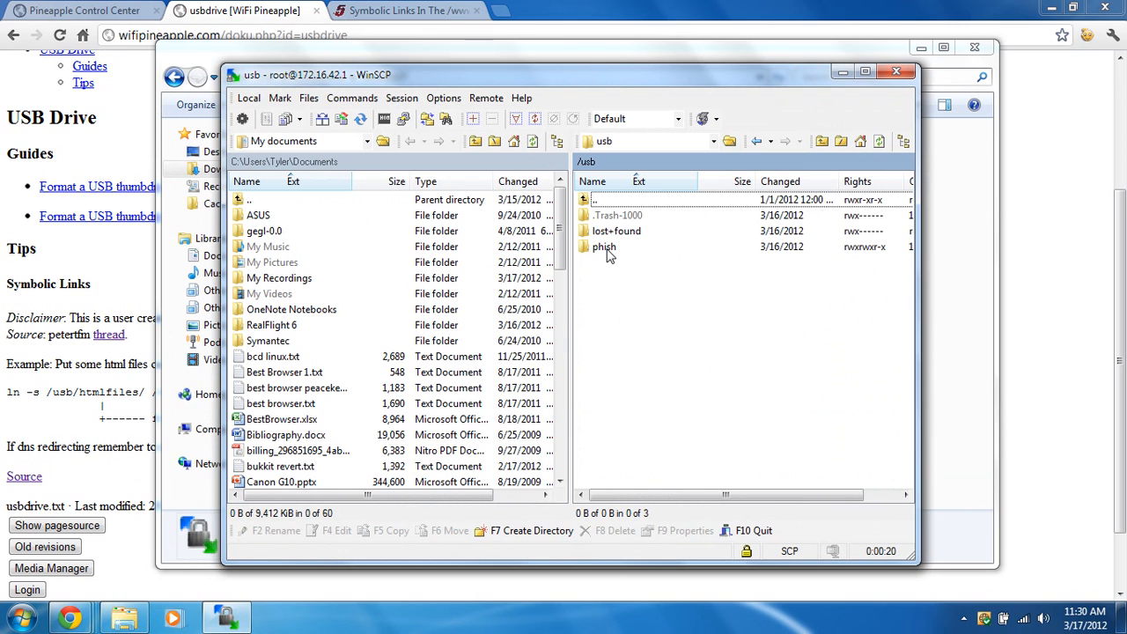
pyautogui.doubleClick(604, 246)
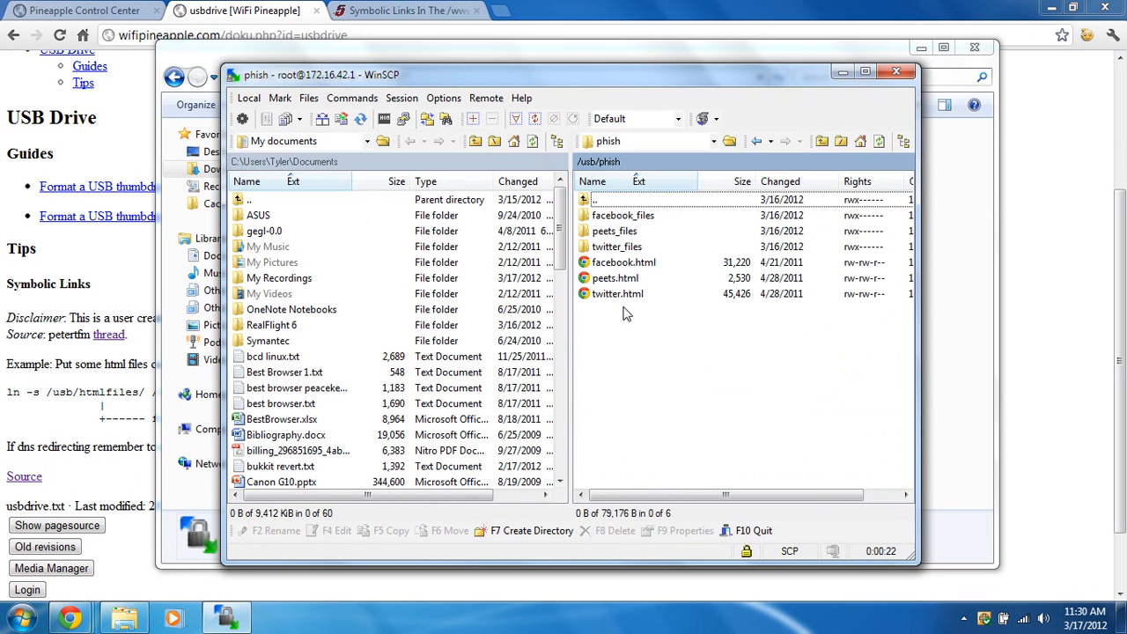
pyautogui.moveTo(624, 231)
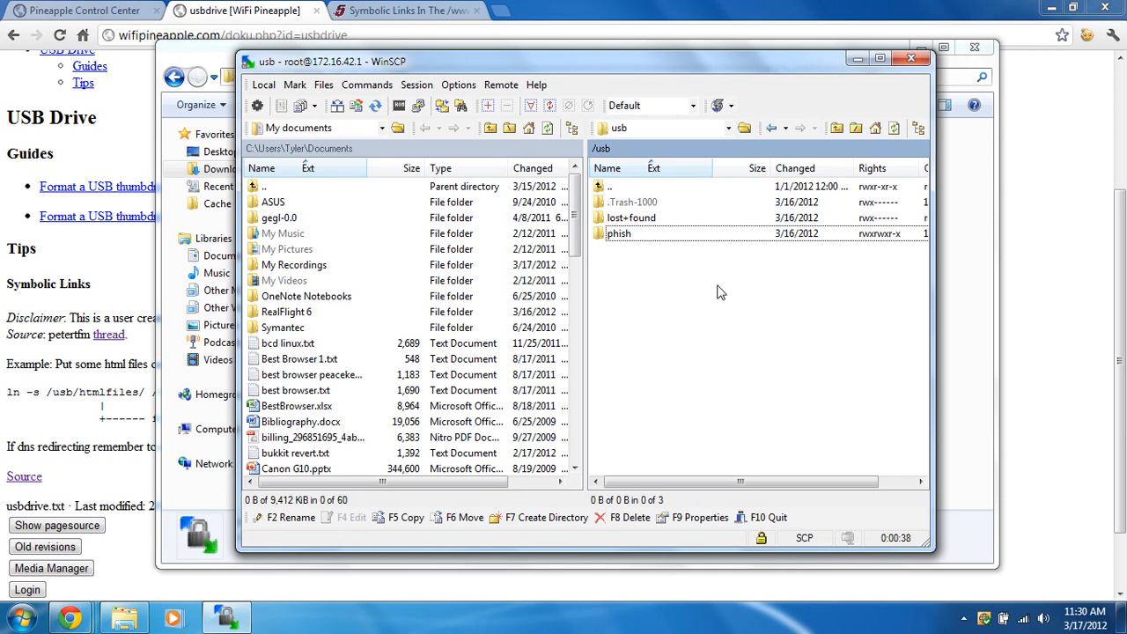
pyautogui.moveTo(396, 335)
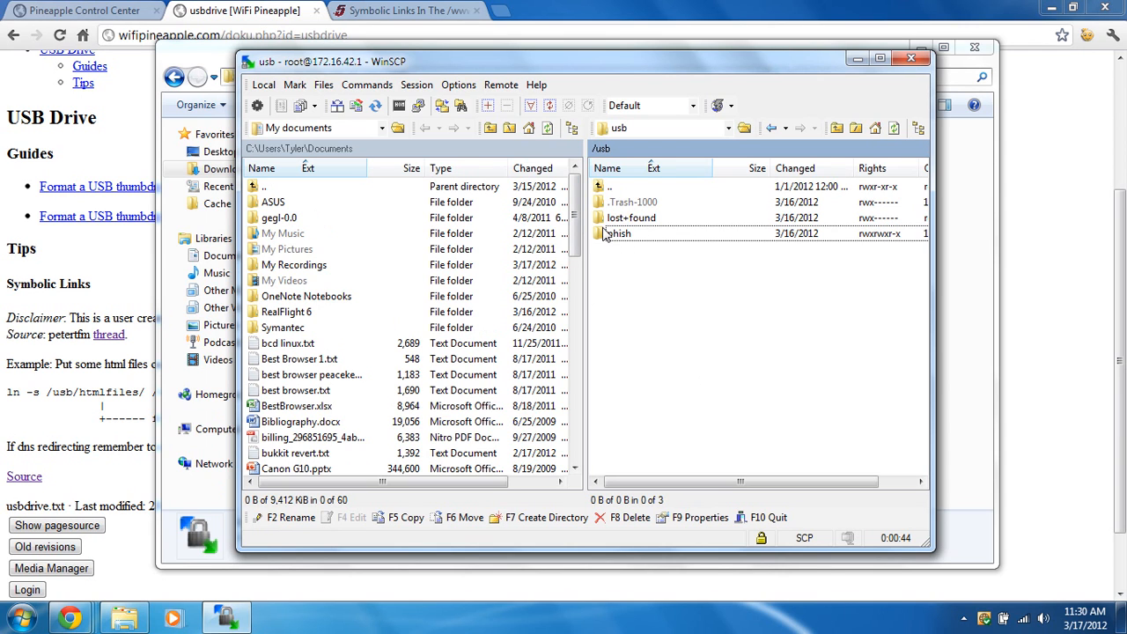
pyautogui.moveTo(634, 207)
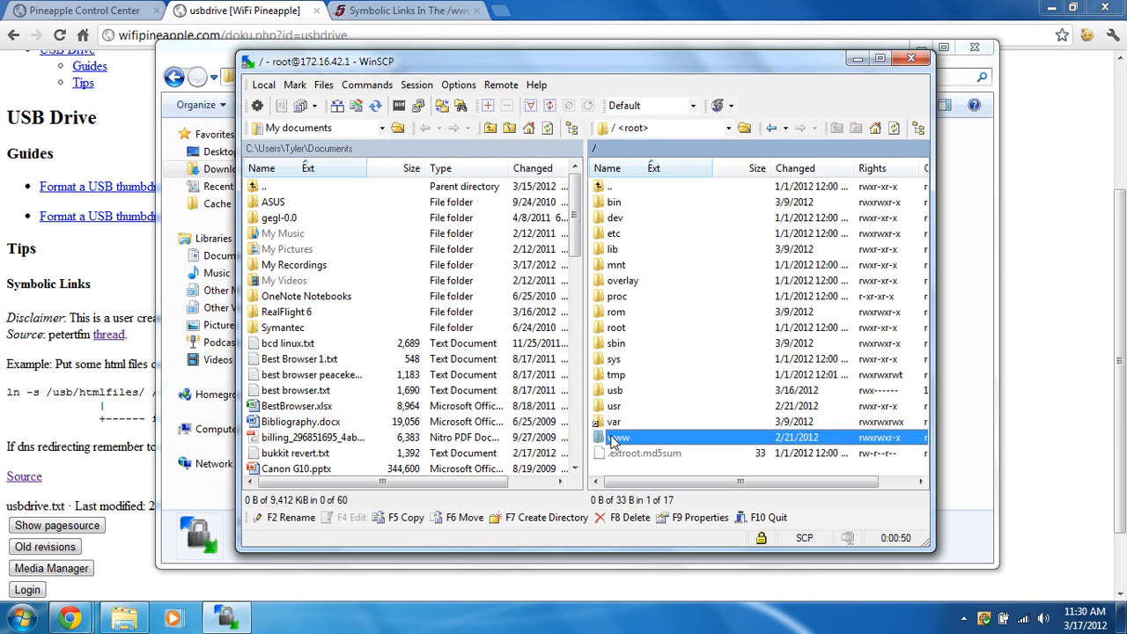
pyautogui.doubleClick(621, 437)
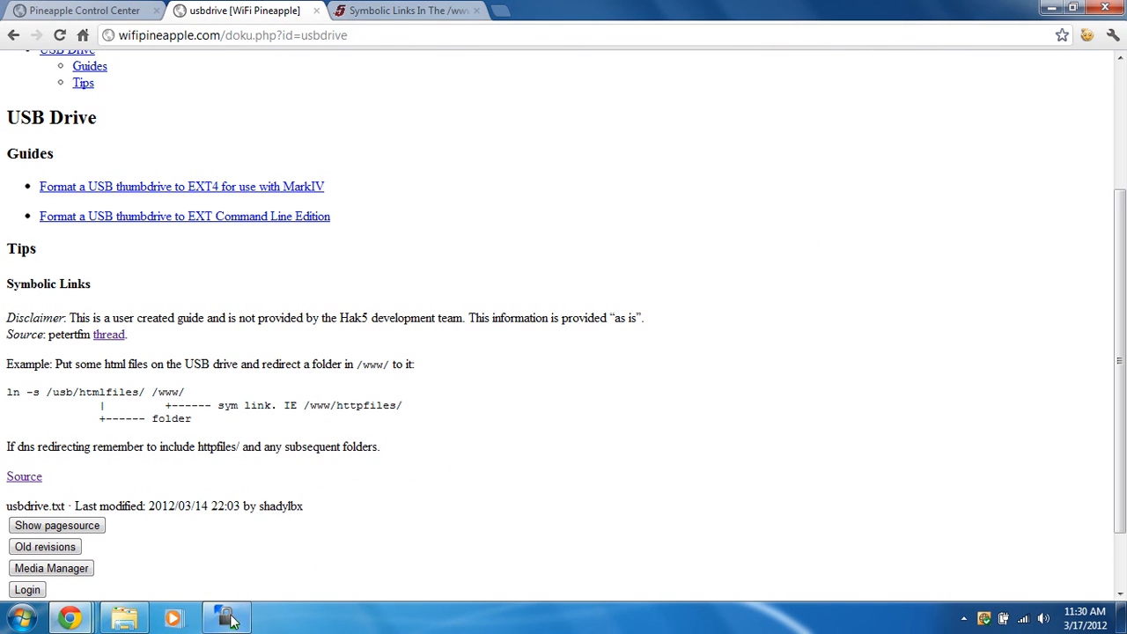
# Step: Open the Pineapple Control Center Advanced page and select the Execute Commands box
pyautogui.click(227, 617)
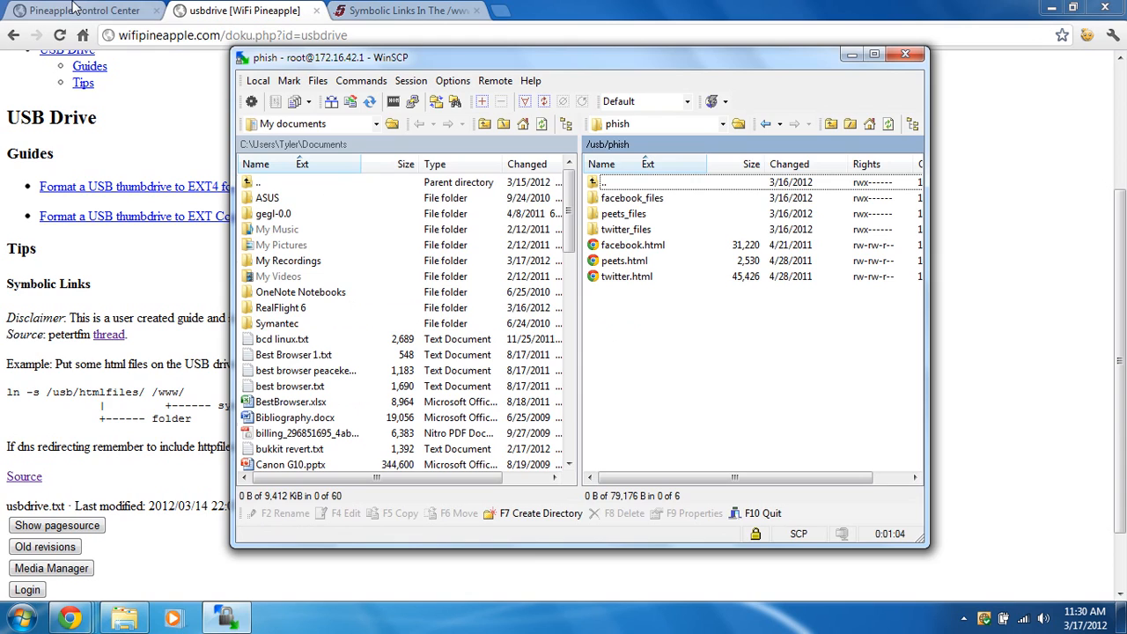
pyautogui.click(79, 11)
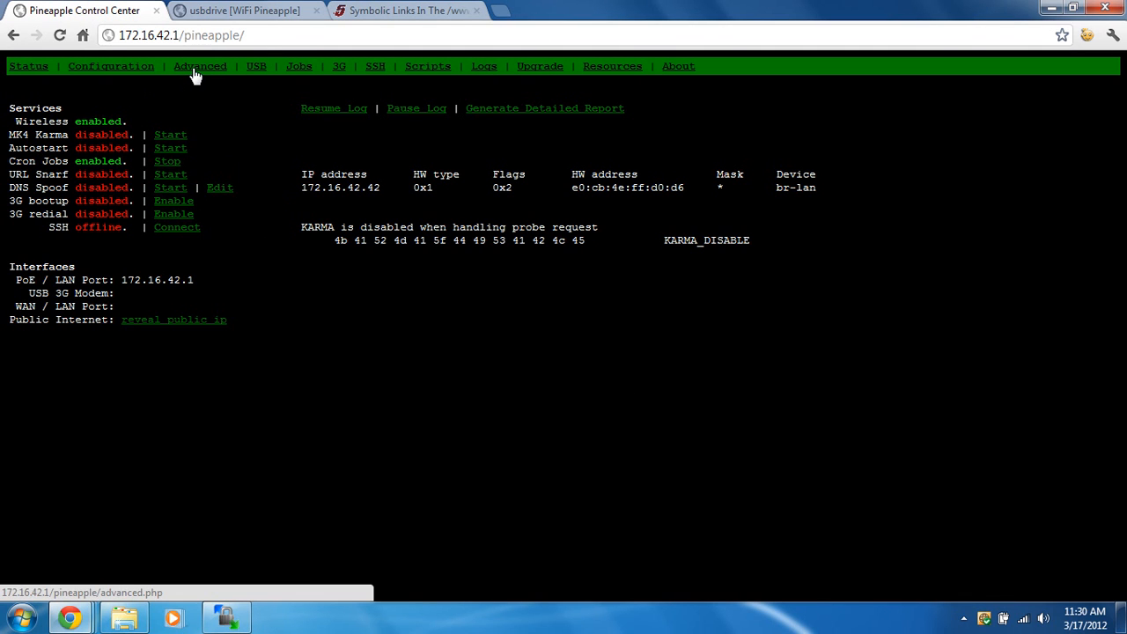
pyautogui.click(200, 66)
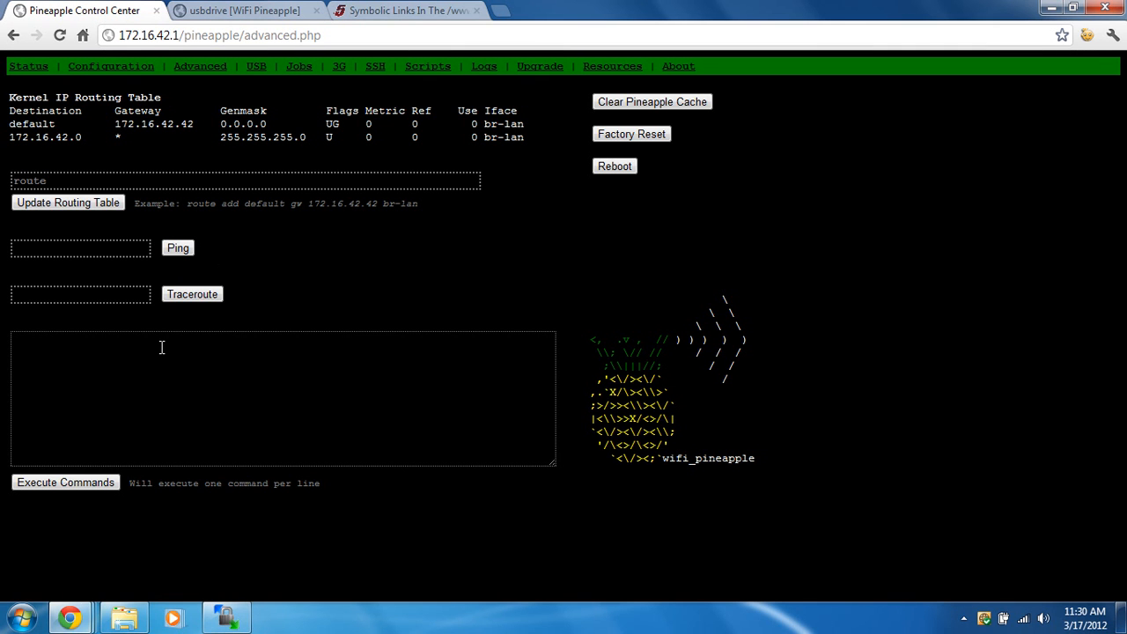
pyautogui.click(69, 349)
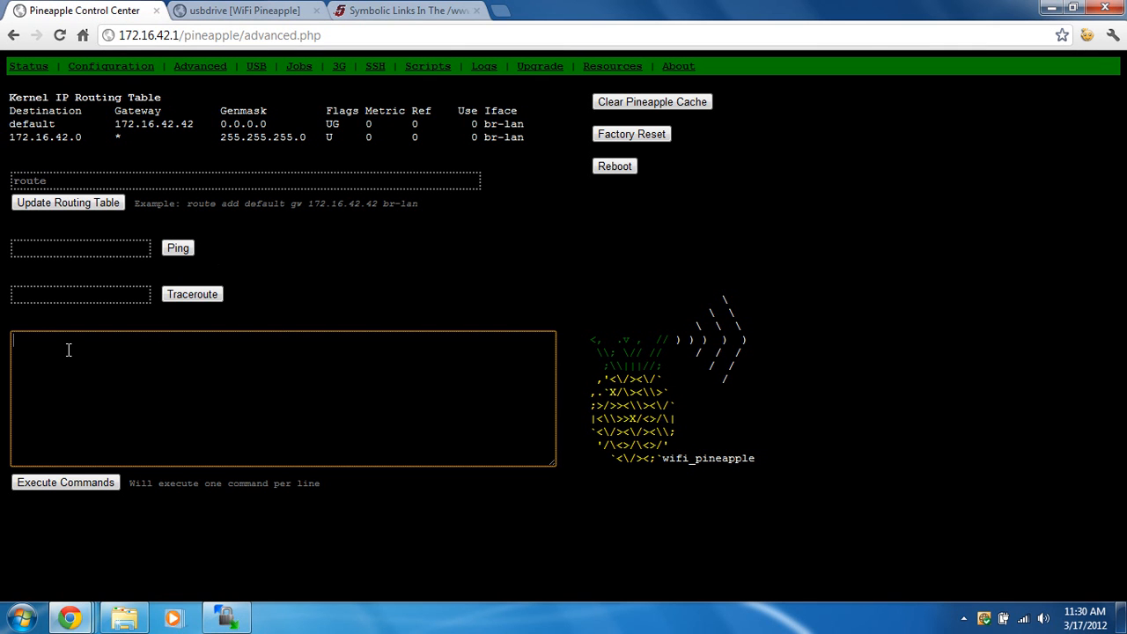
# Step: Type 'ln -s /usb/phish/* /www/', consulting the wiki example while typing
pyautogui.write('ln')
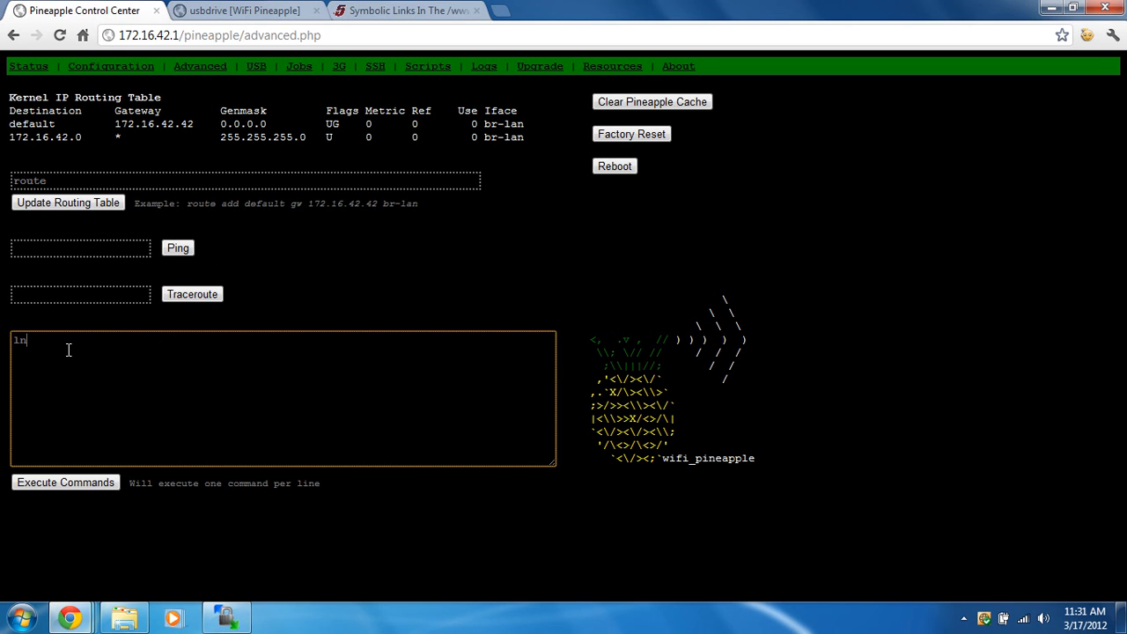
pyautogui.click(244, 10)
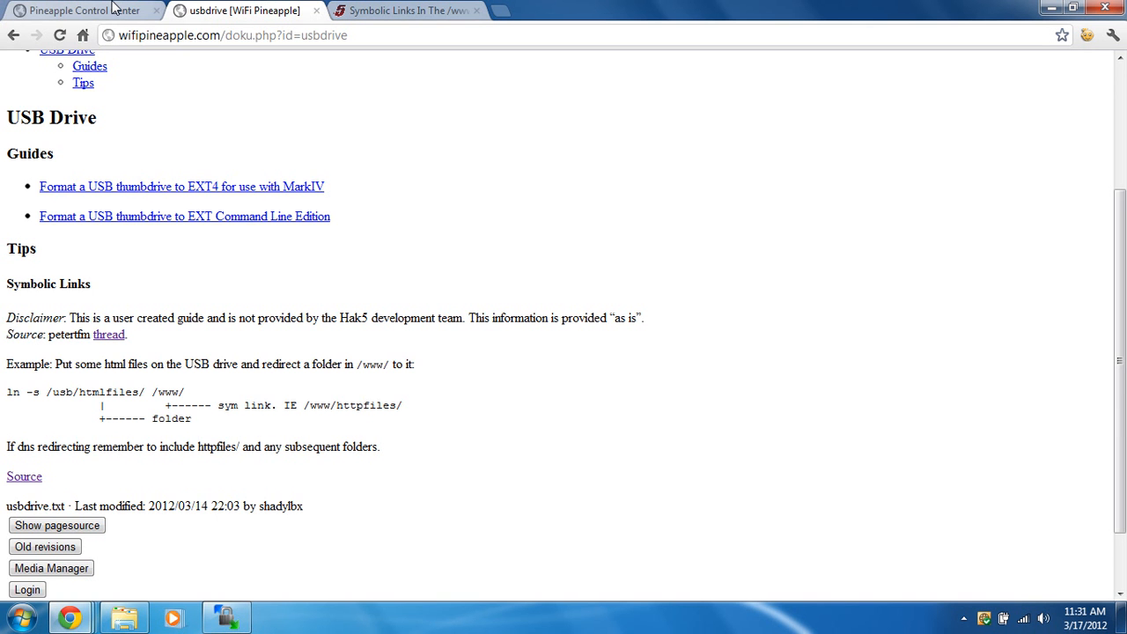
pyautogui.click(79, 9)
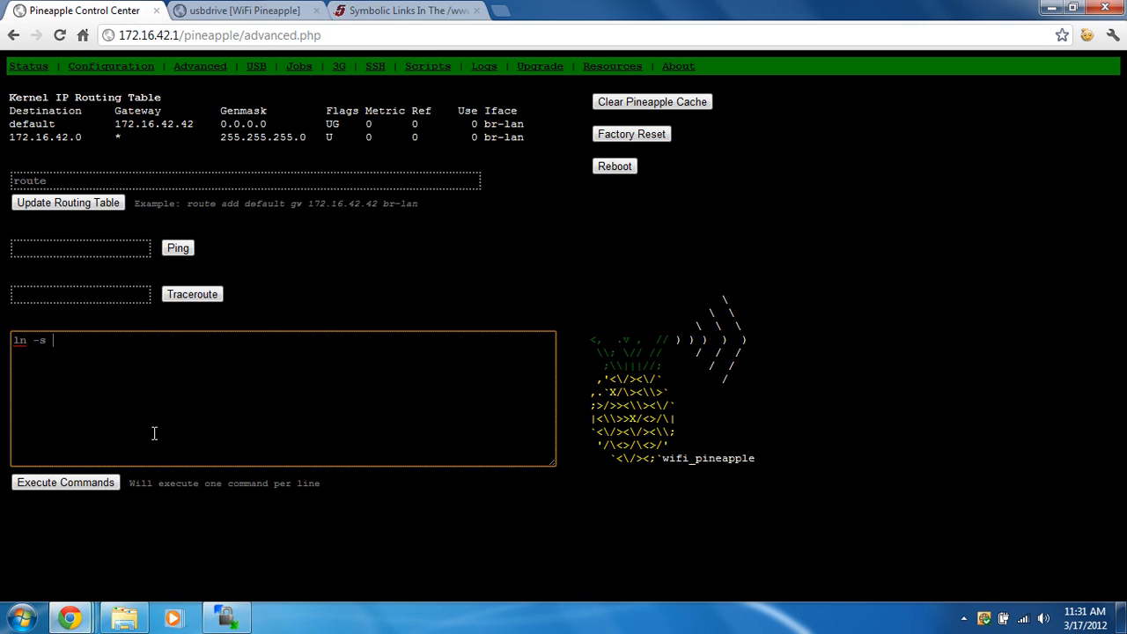
pyautogui.write('/')
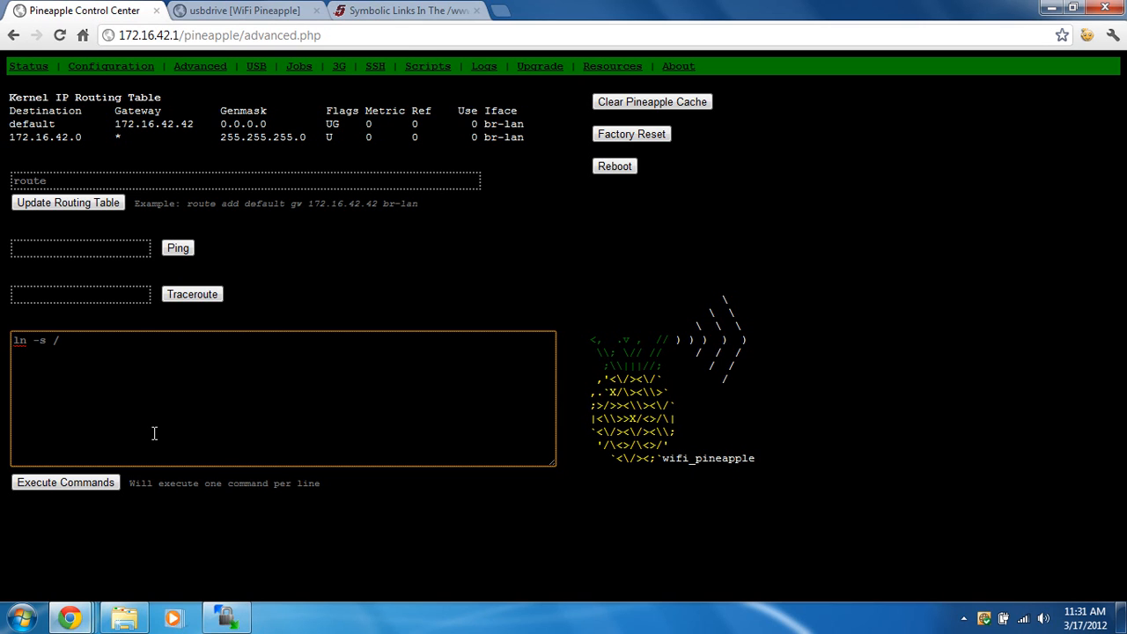
pyautogui.write('usb')
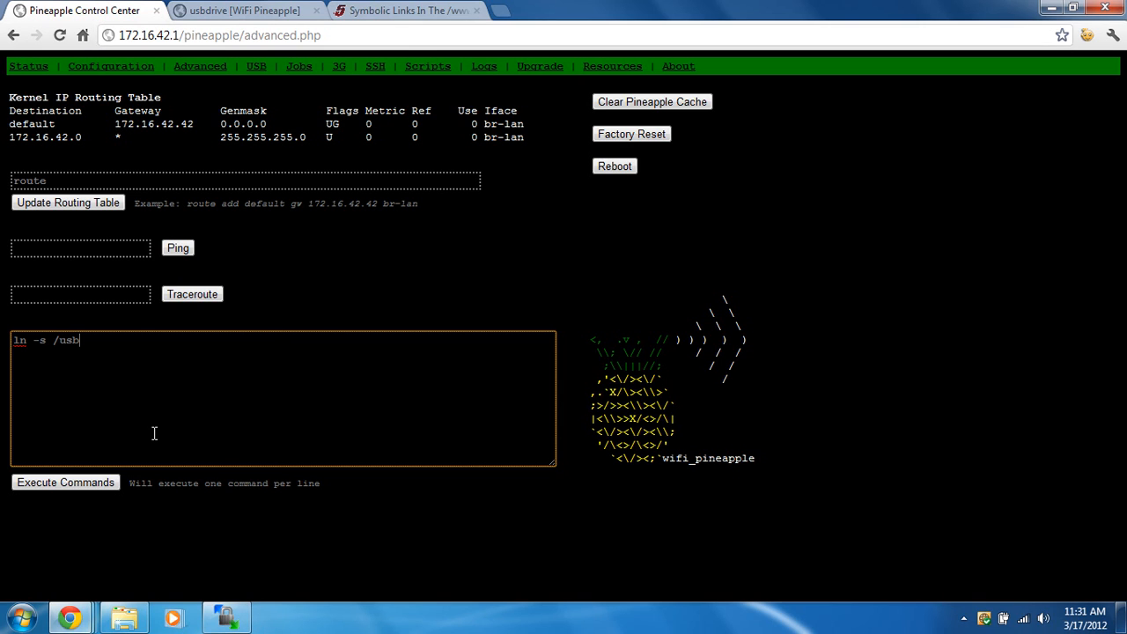
pyautogui.click(245, 11)
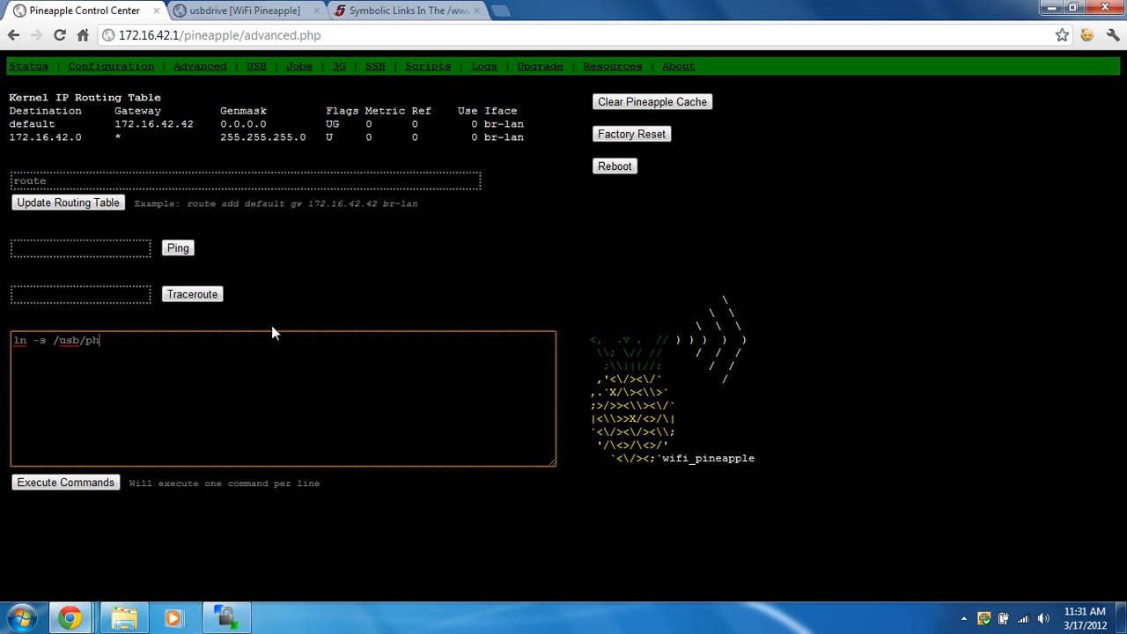
pyautogui.write('ish')
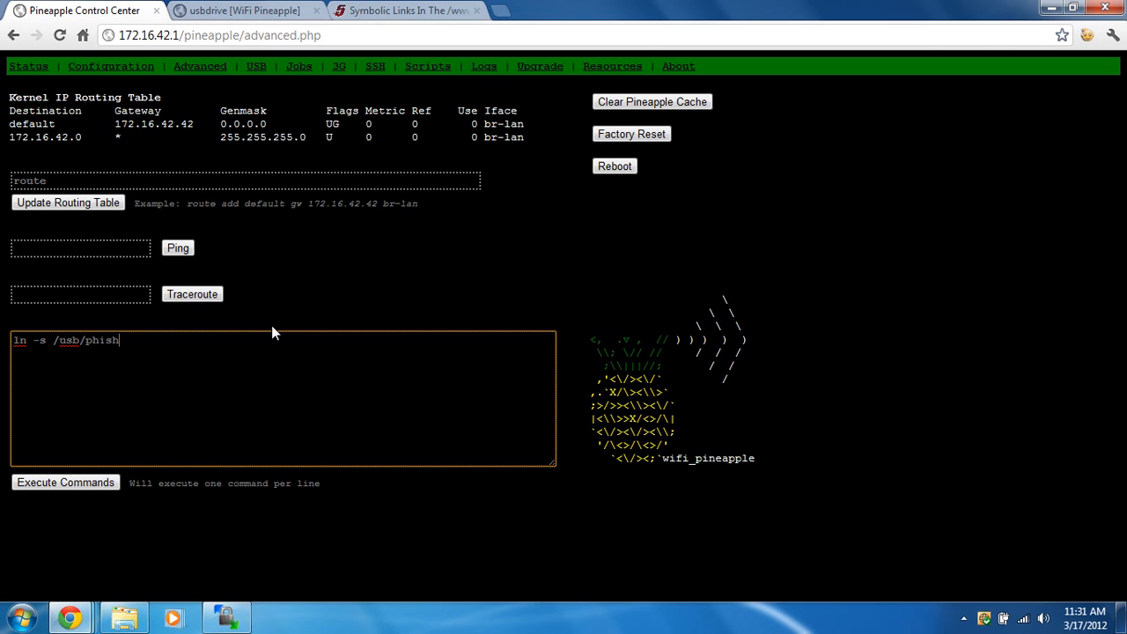
pyautogui.write('/')
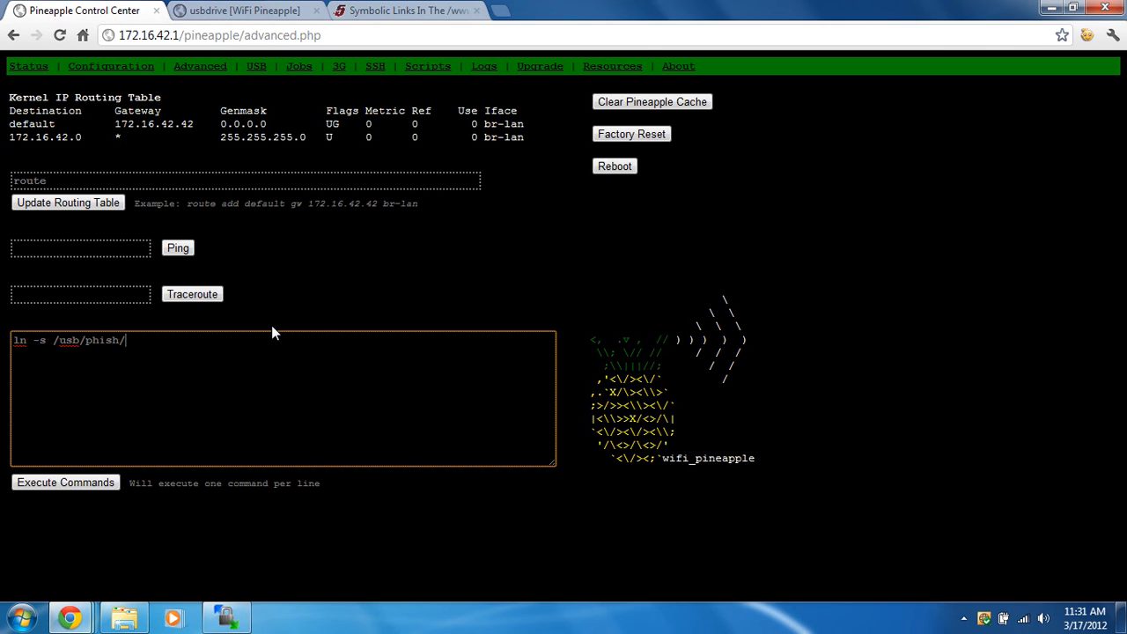
pyautogui.write('*')
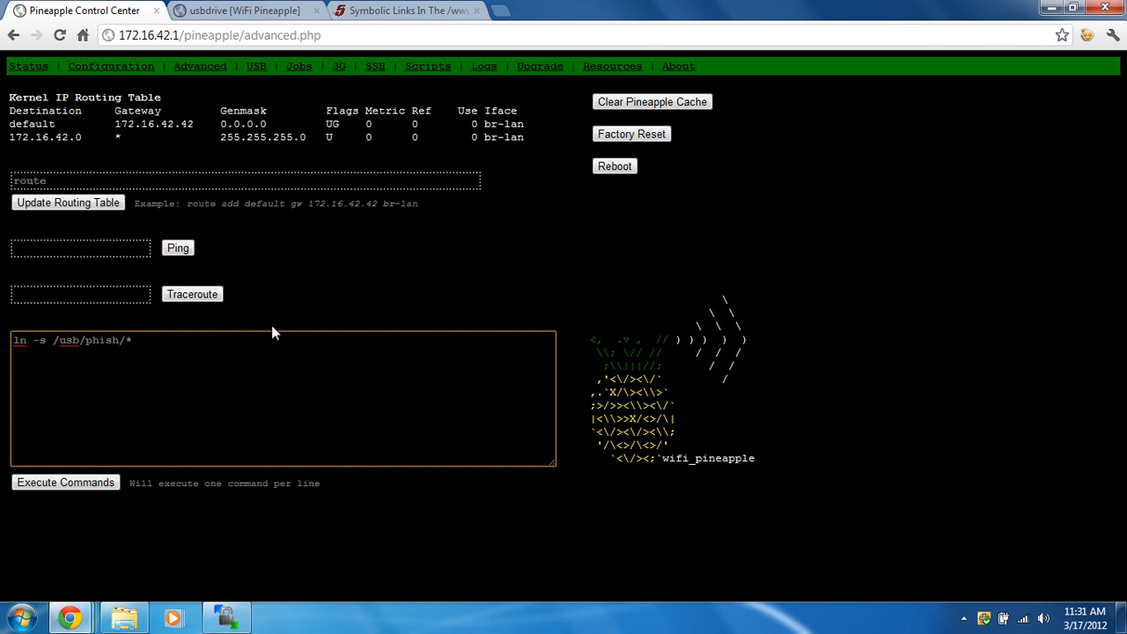
pyautogui.write('/www')
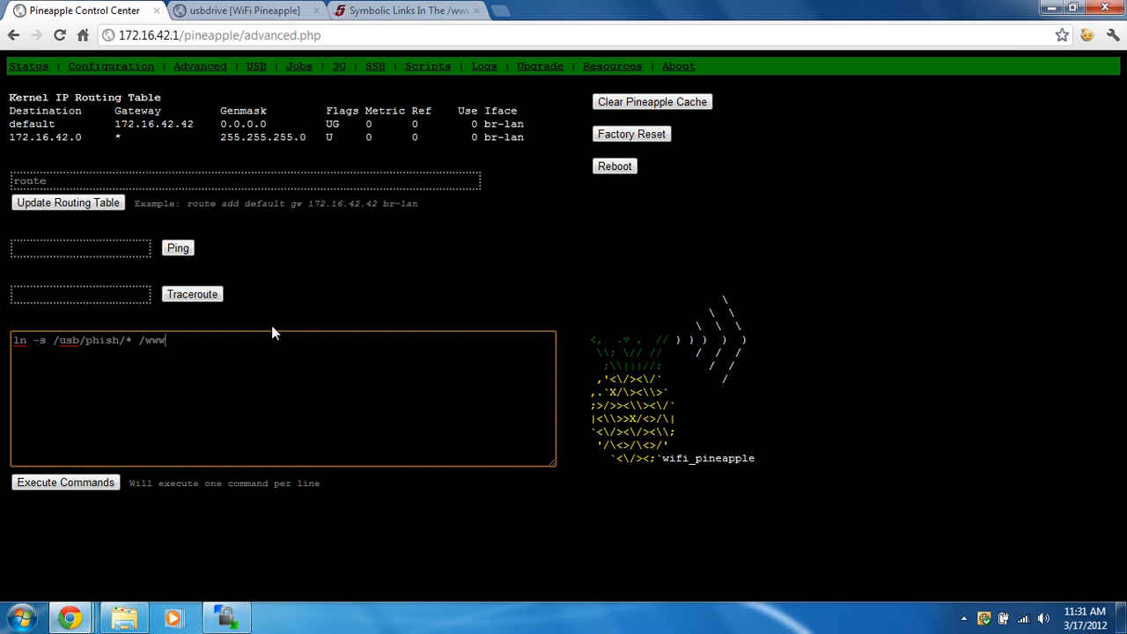
pyautogui.write('/')
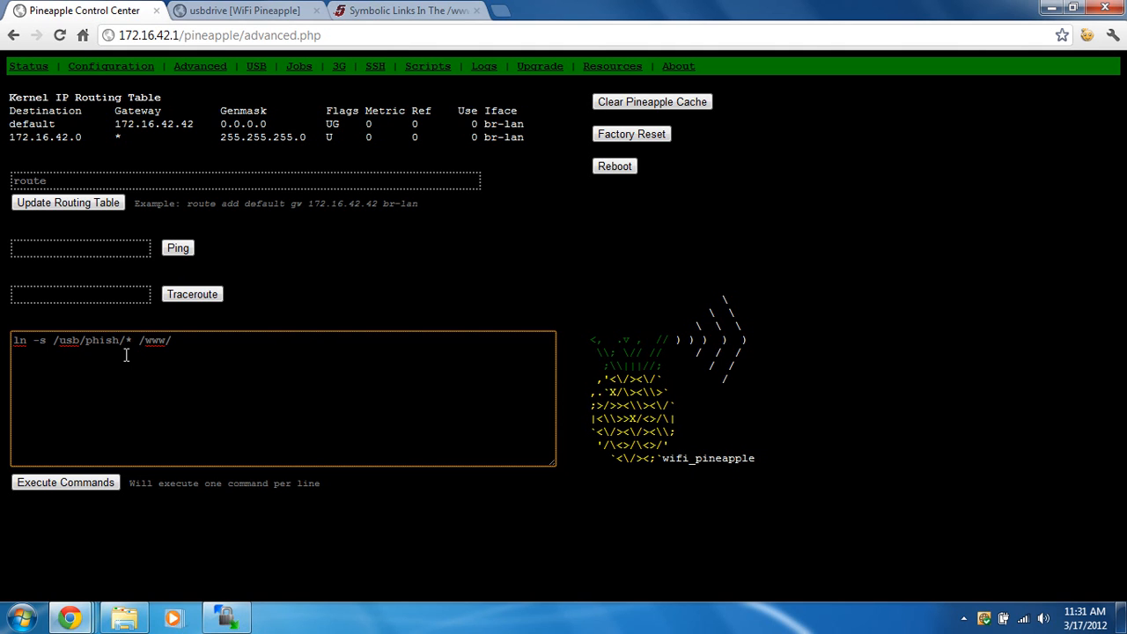
pyautogui.click(176, 340)
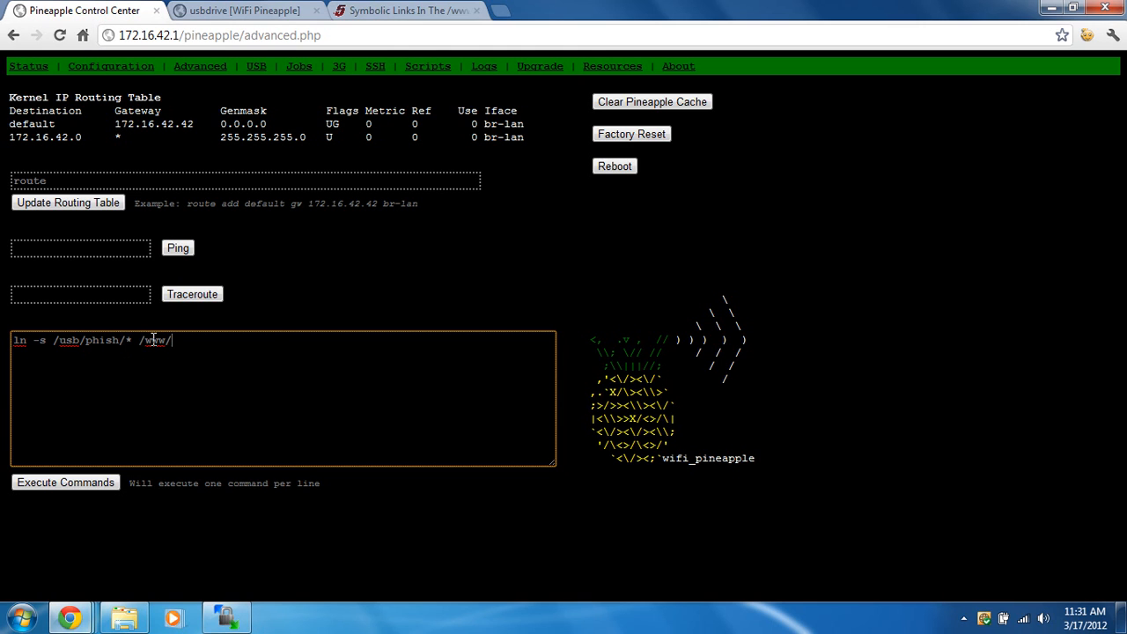
pyautogui.moveTo(191, 373)
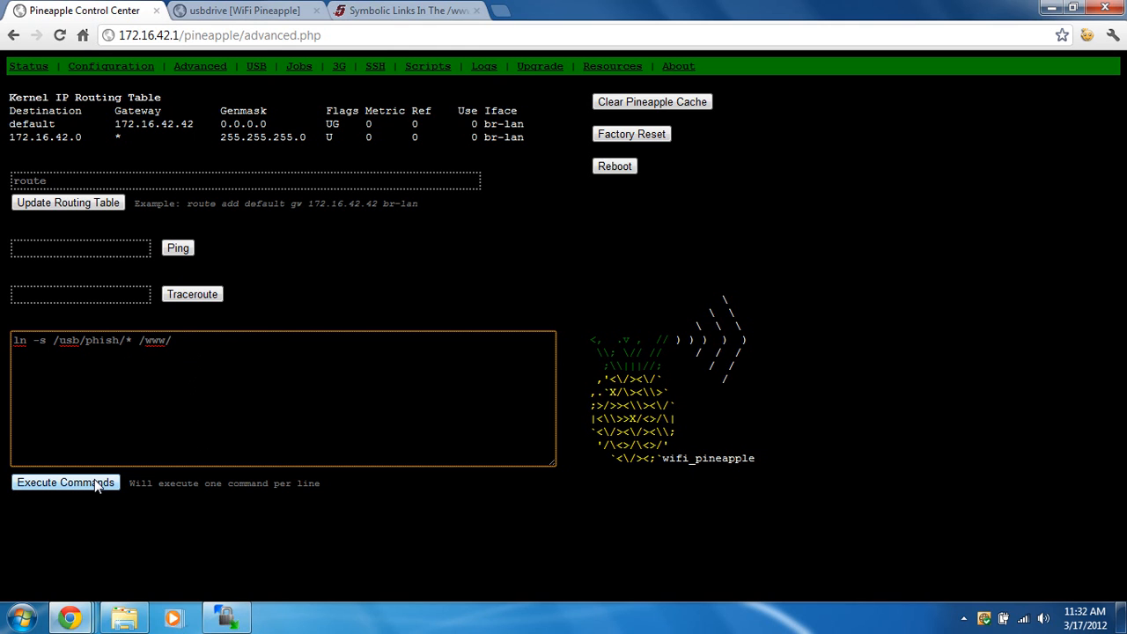
# Step: Execute the 'ln -s /usb/phish/* /www/' command on the Pineapple
pyautogui.click(65, 482)
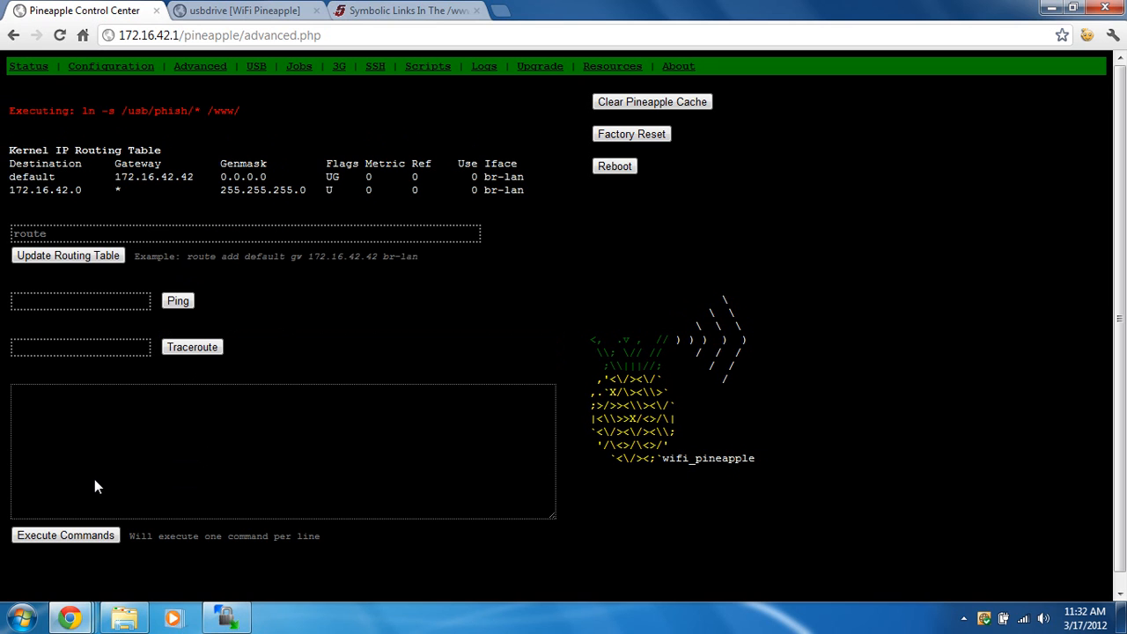
pyautogui.moveTo(303, 147)
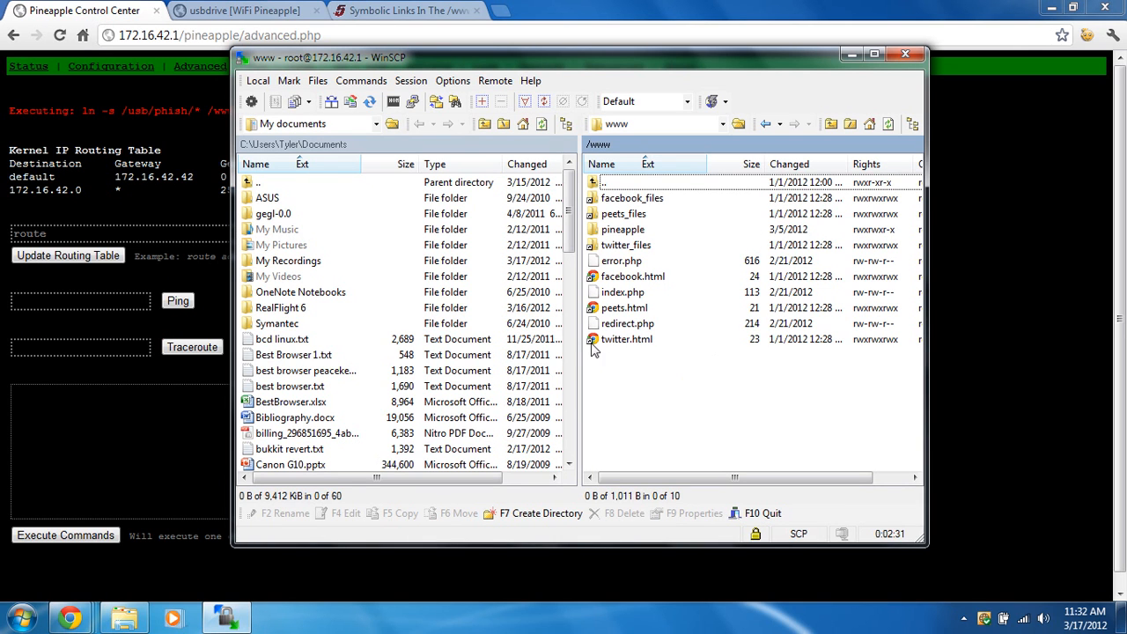
pyautogui.moveTo(596, 253)
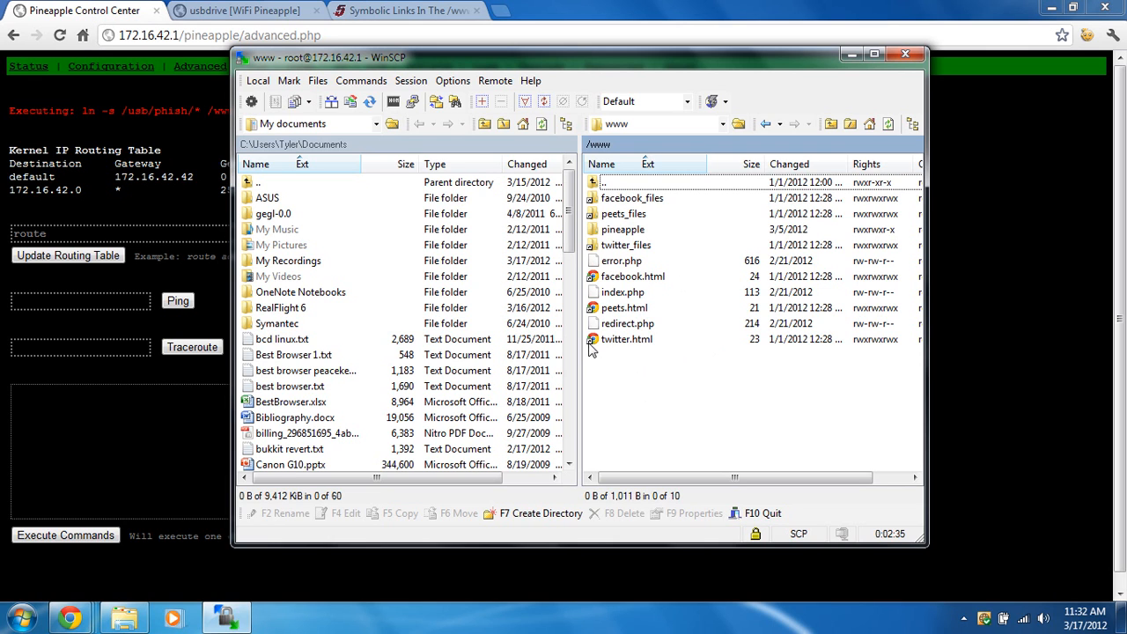
pyautogui.moveTo(598, 311)
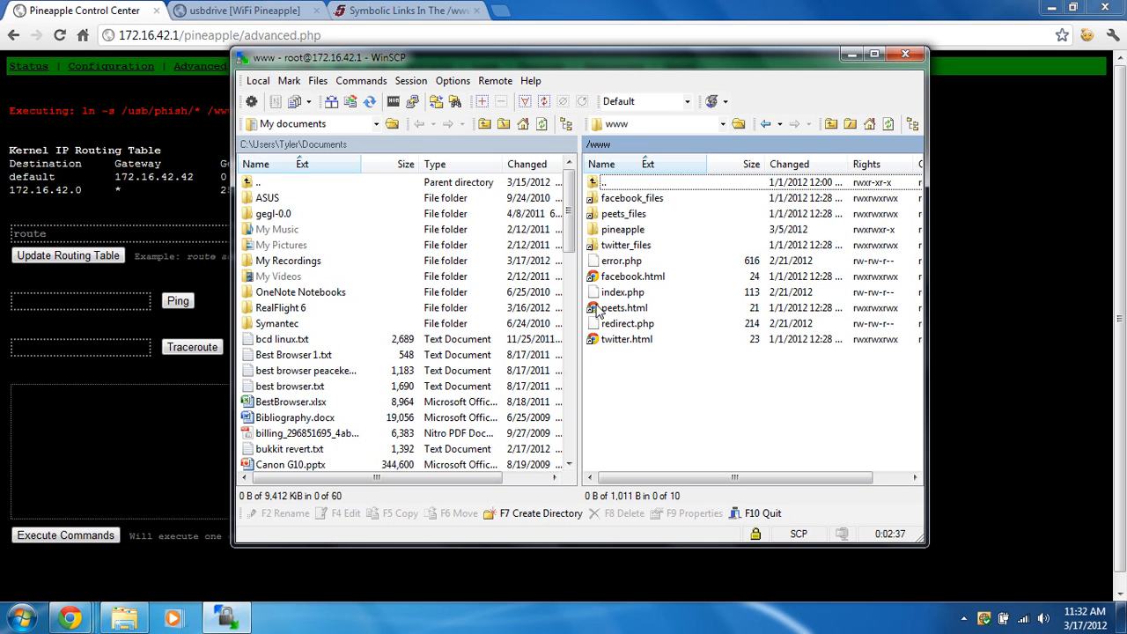
pyautogui.moveTo(647, 382)
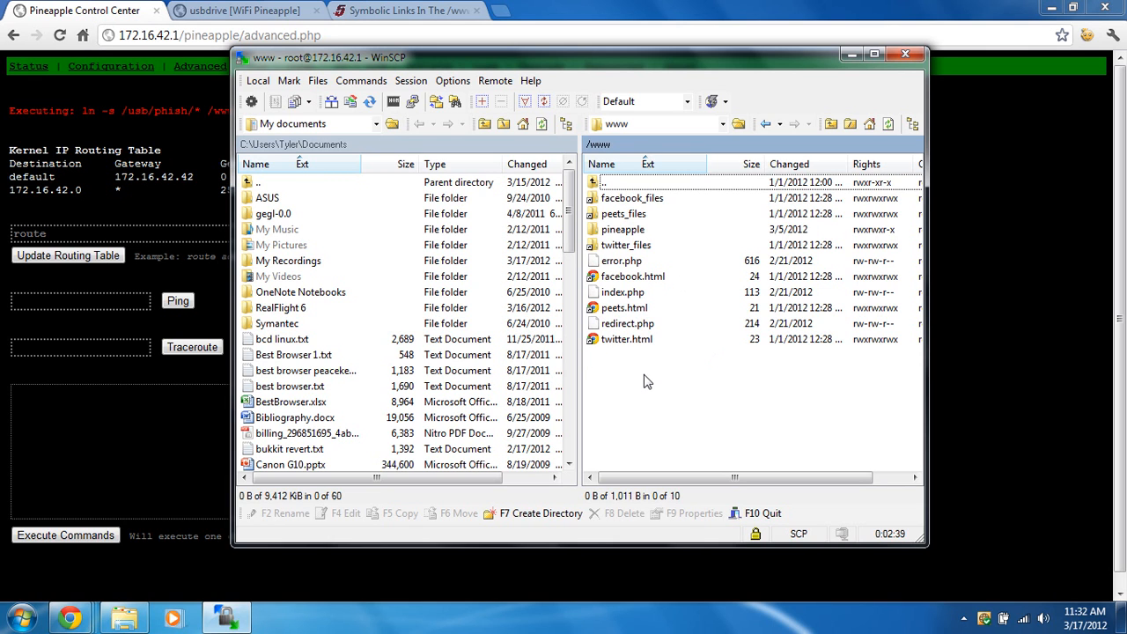
pyautogui.click(627, 339)
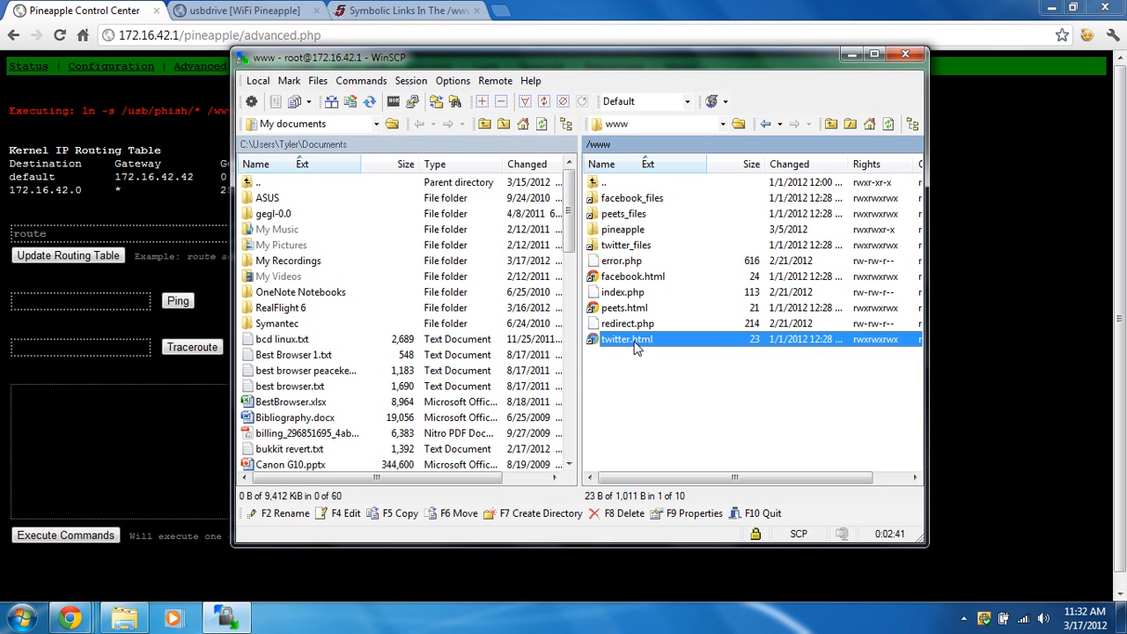
pyautogui.rightClick(627, 339)
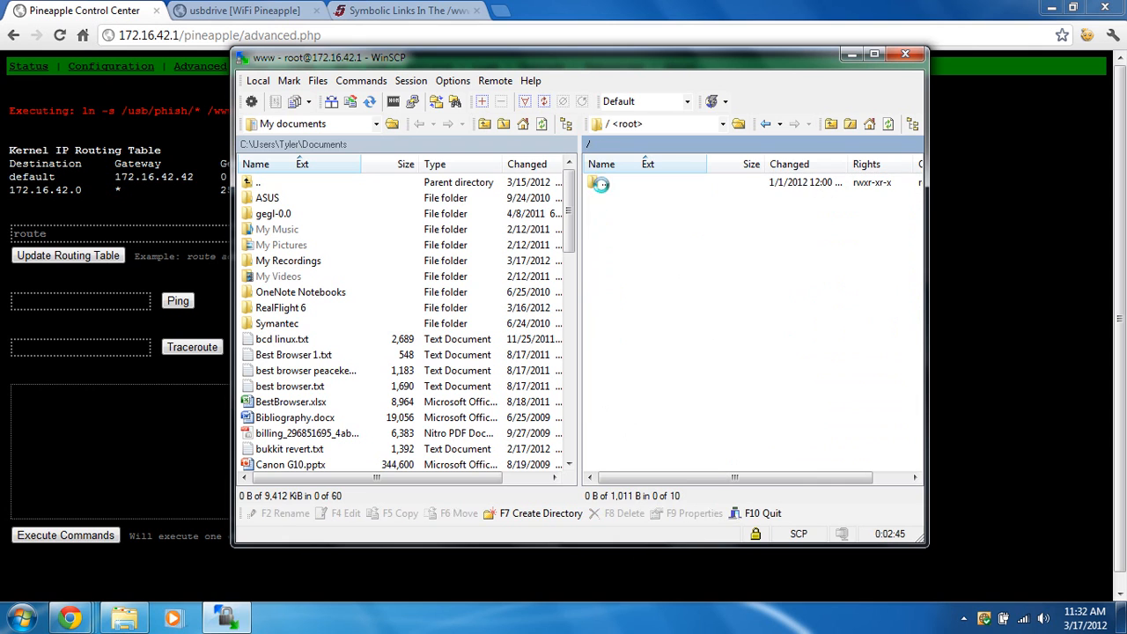
pyautogui.doubleClick(605, 182)
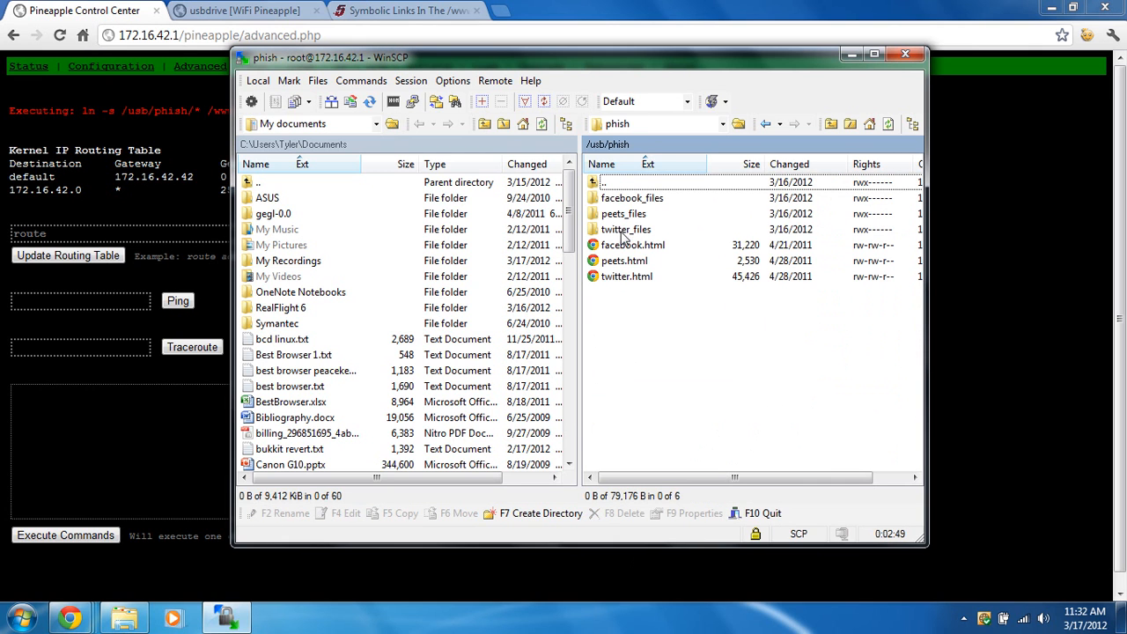
pyautogui.moveTo(683, 319)
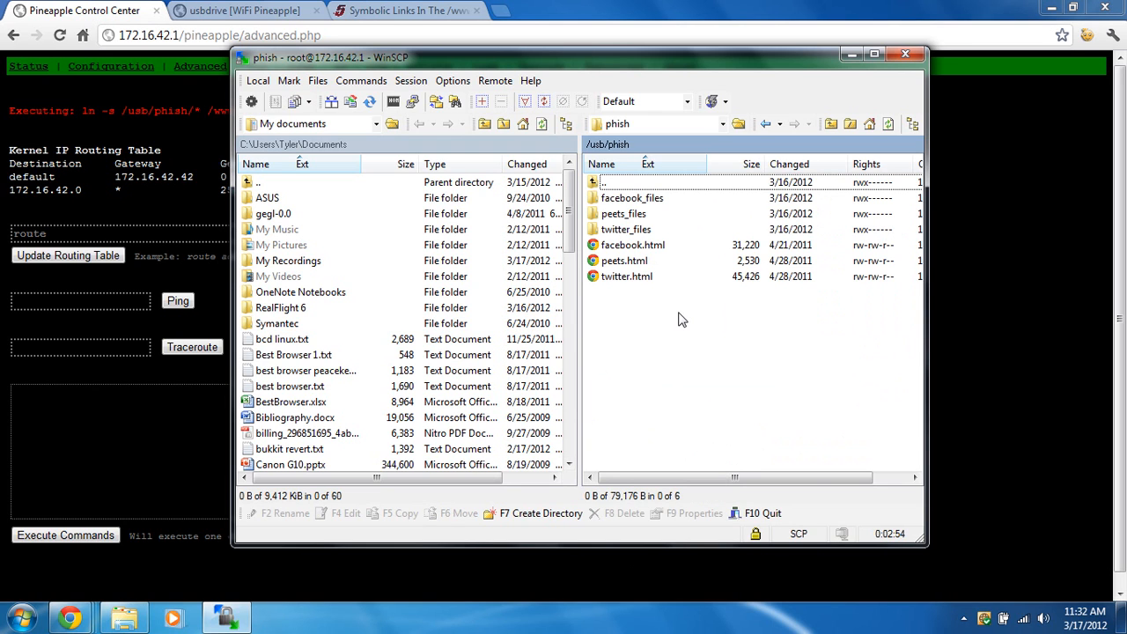
pyautogui.moveTo(645, 194)
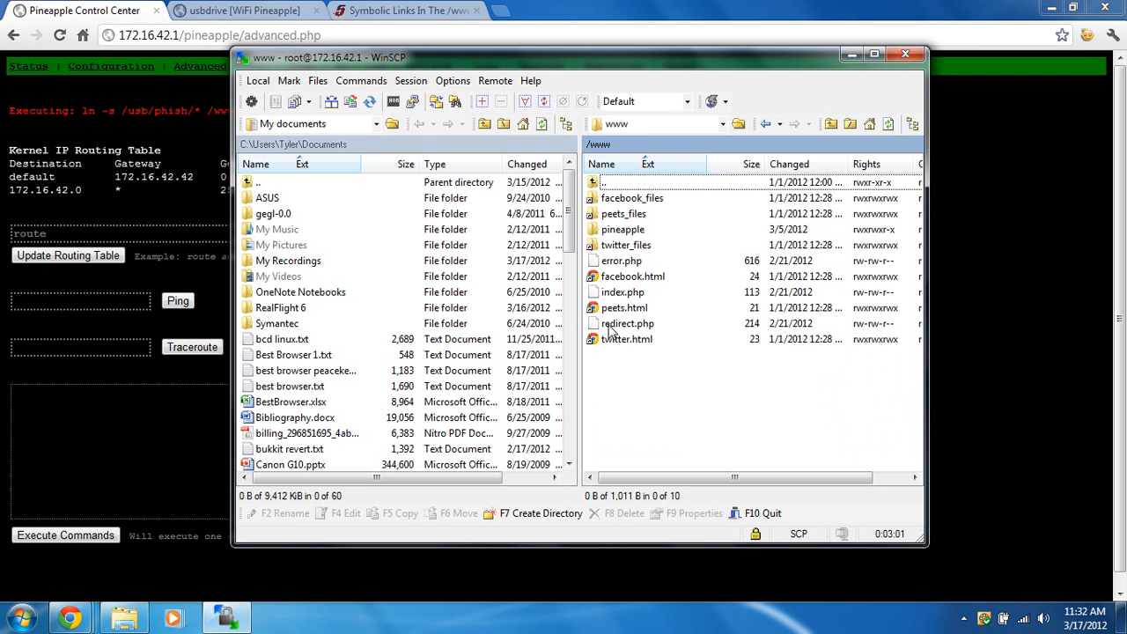
pyautogui.moveTo(614, 351)
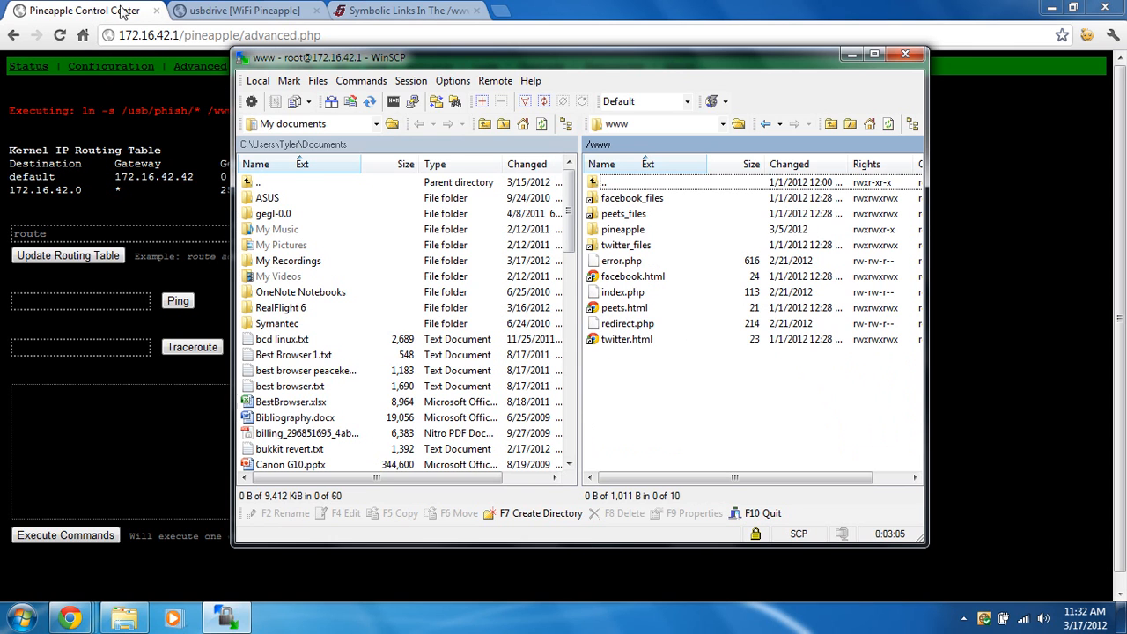
# Step: Bring the Pineapple Control Center advanced page back in front of WinSCP
pyautogui.click(83, 10)
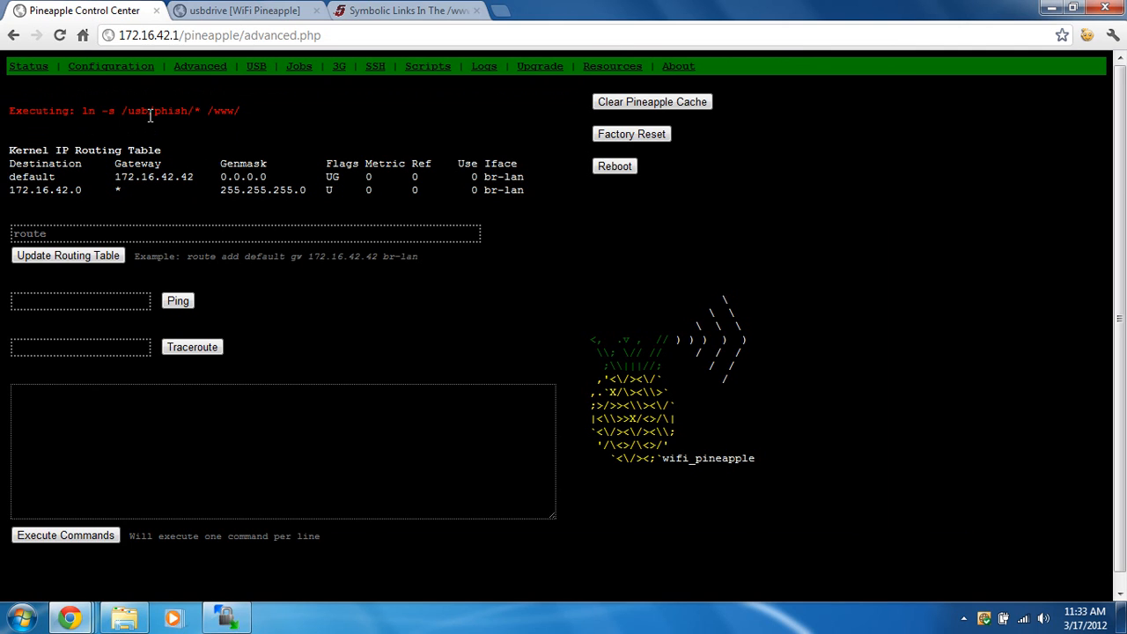
pyautogui.moveTo(185, 136)
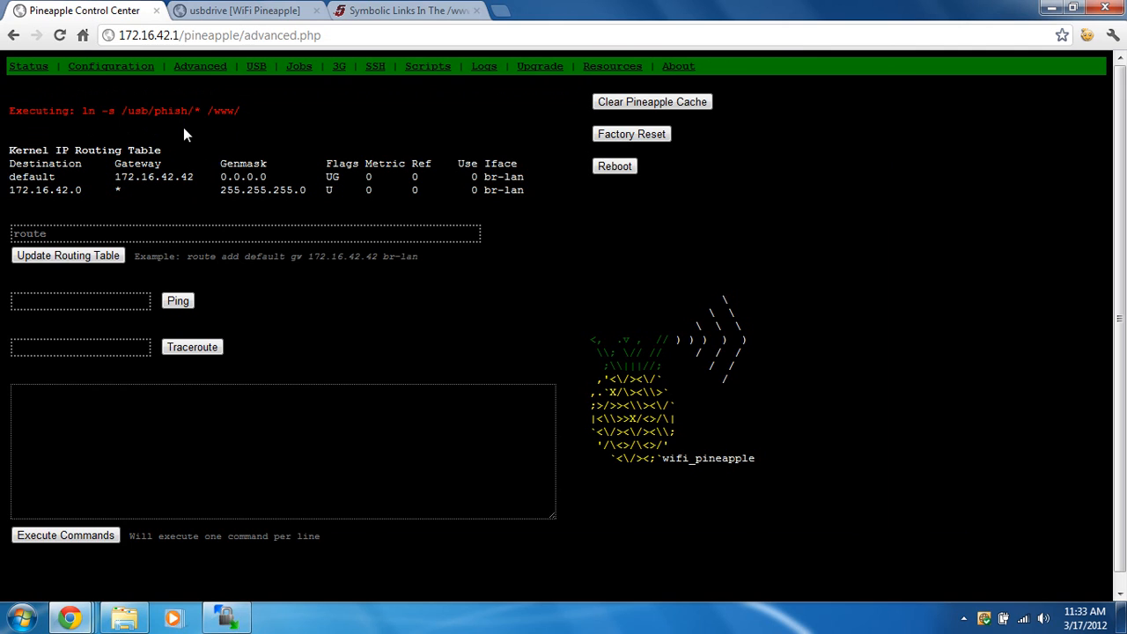
pyautogui.moveTo(193, 113)
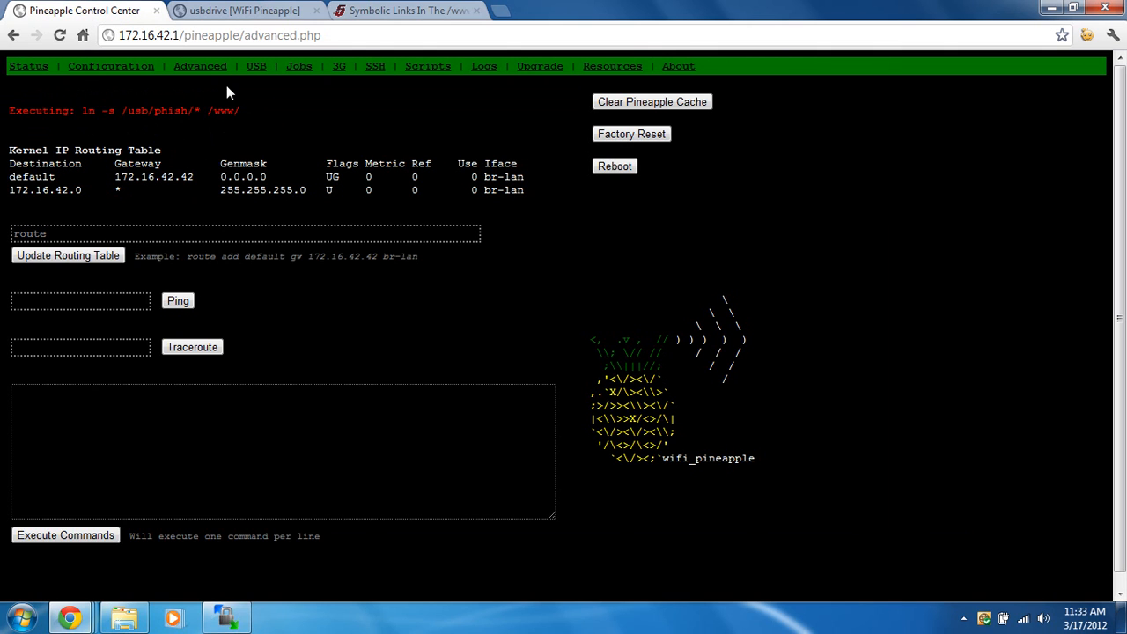
pyautogui.moveTo(271, 125)
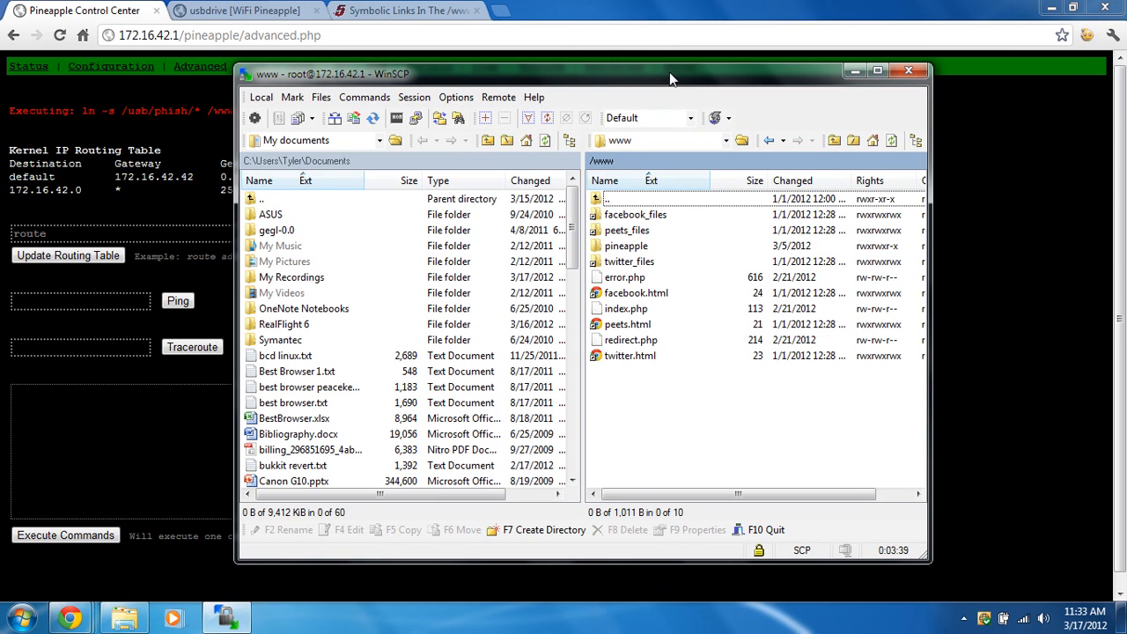
pyautogui.moveTo(681, 375)
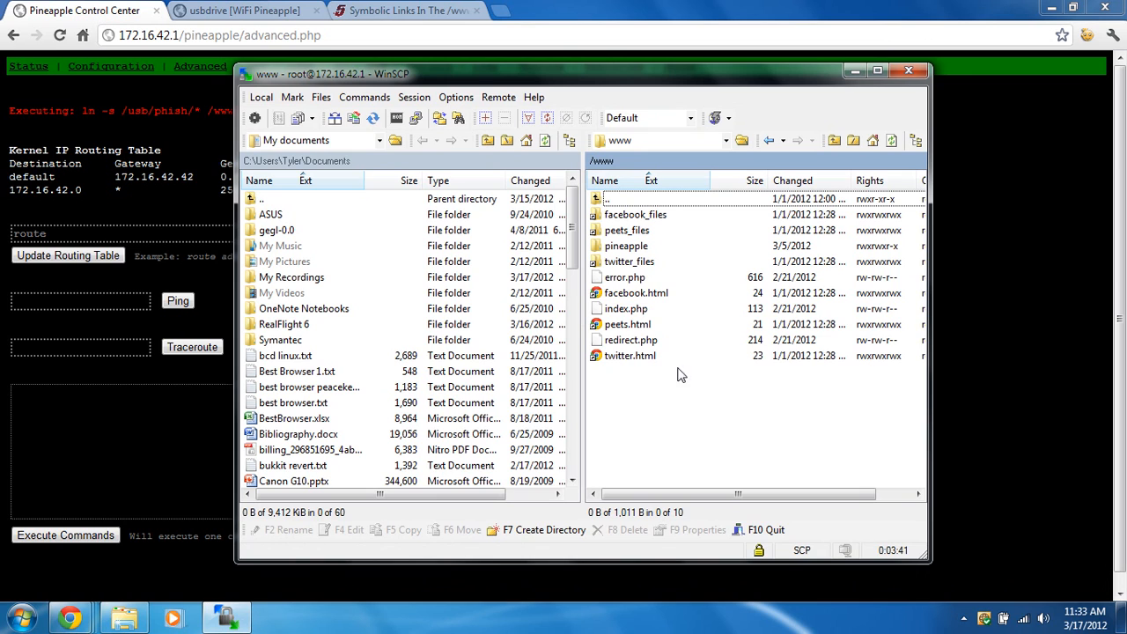